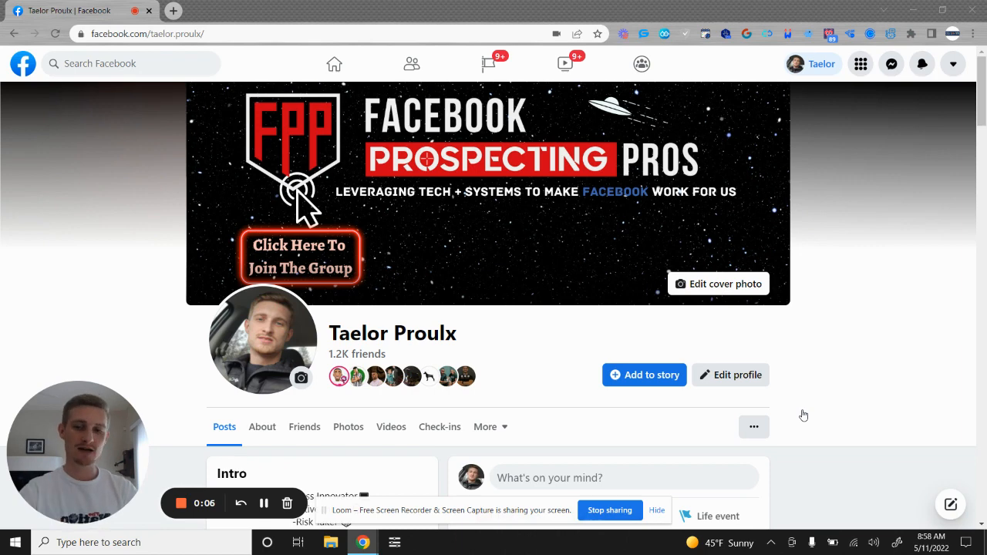
pyautogui.moveTo(808, 410)
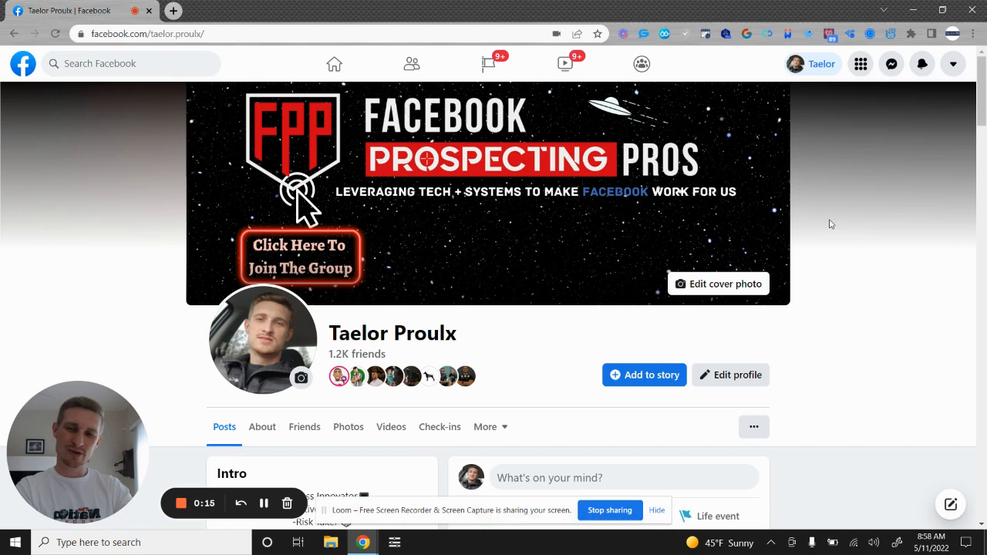
# - Go from the personal profile page to the Facebook home news feed
pyautogui.click(333, 65)
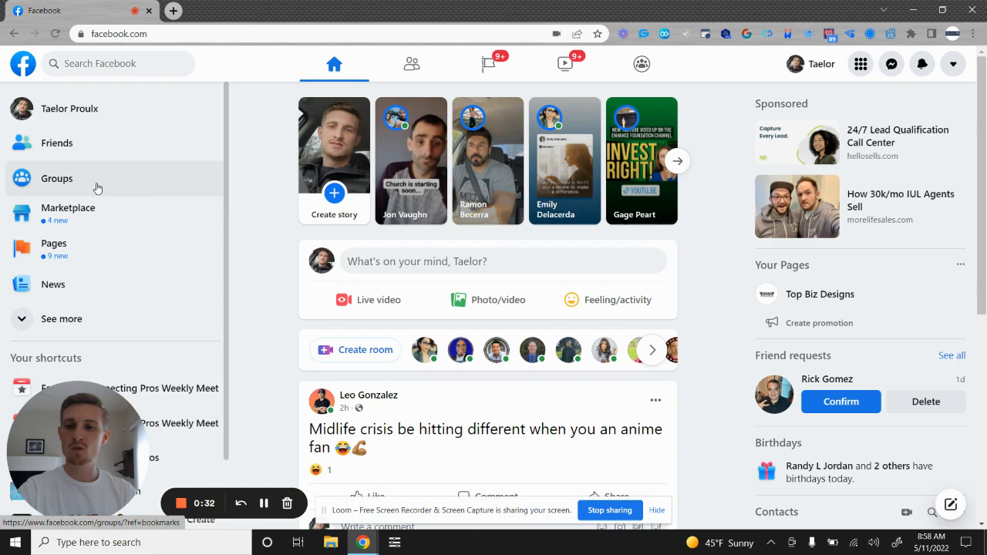
# - Browse down the 'Groups you've joined' list in the Groups feed
pyautogui.click(55, 179)
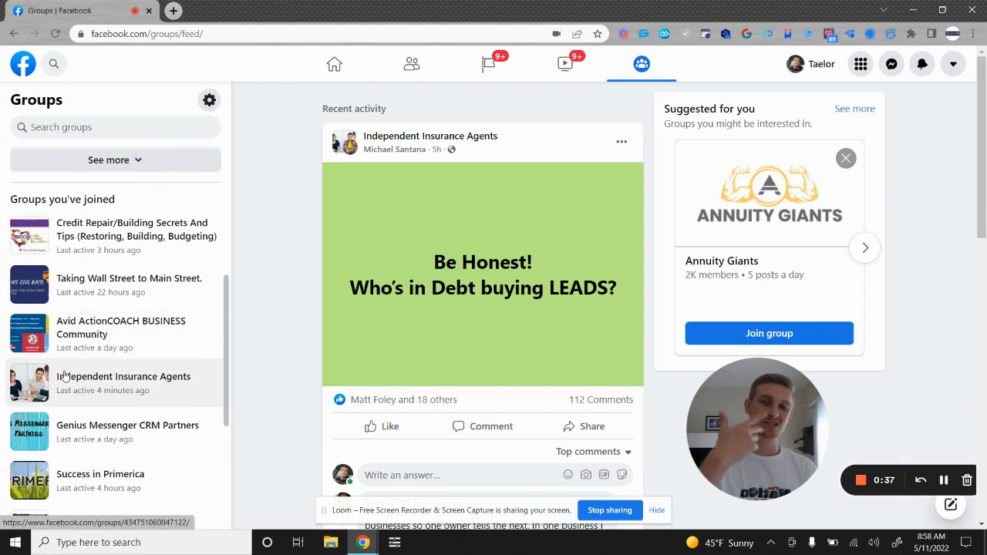
pyautogui.scroll(-3)
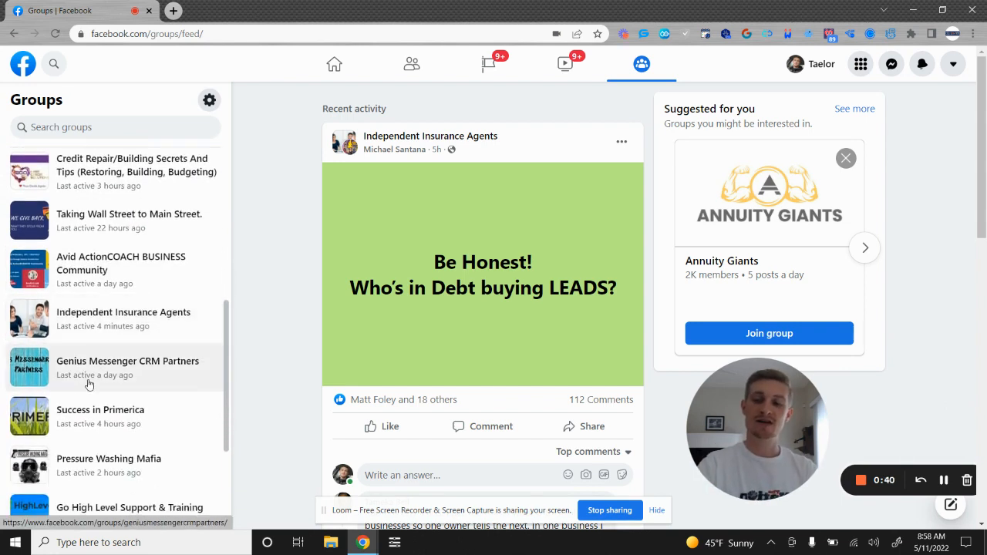
pyautogui.moveTo(108, 410)
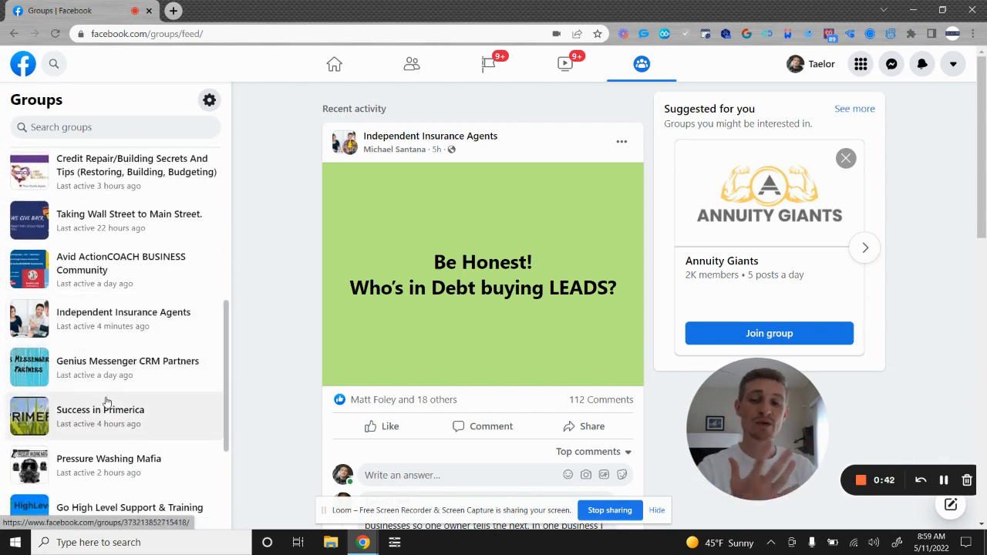
pyautogui.scroll(-3)
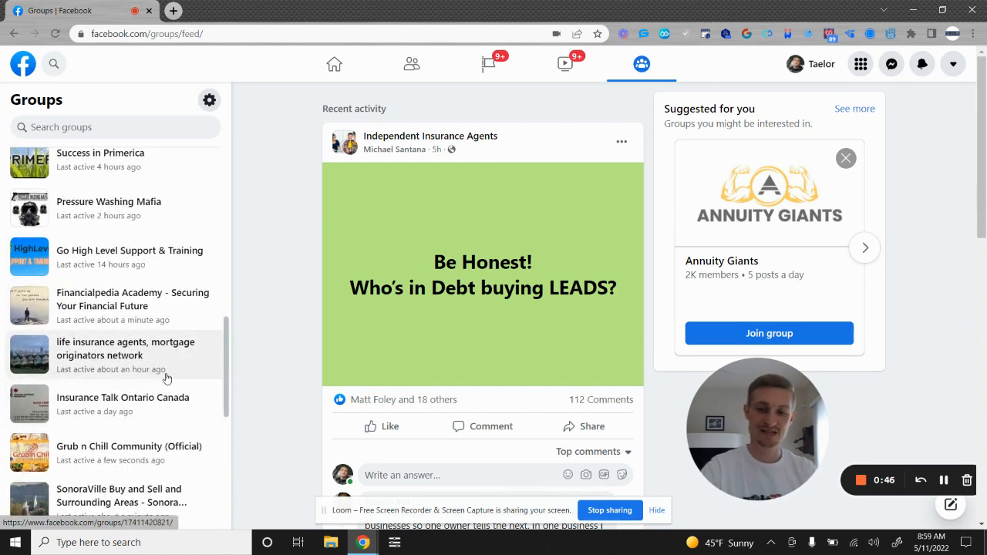
pyautogui.scroll(-3)
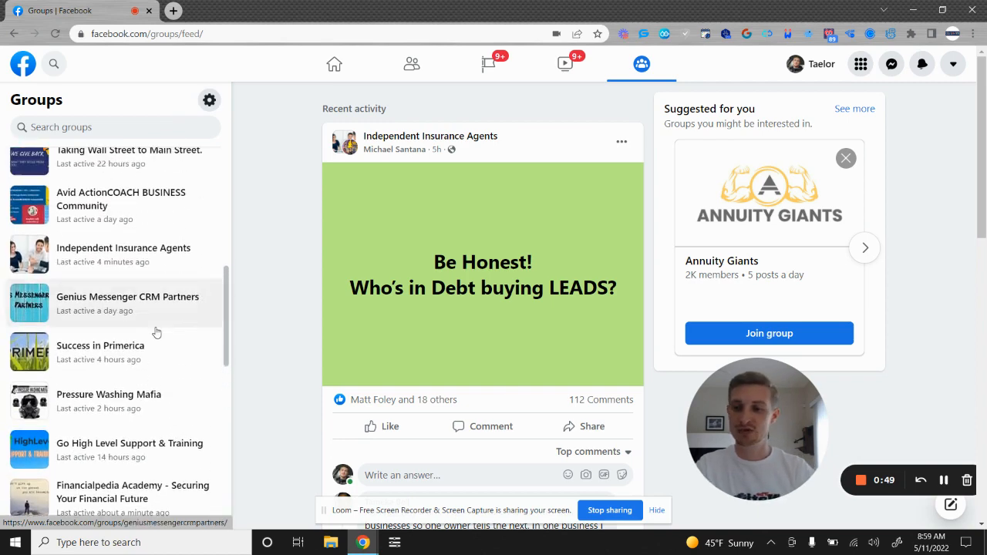
pyautogui.scroll(3)
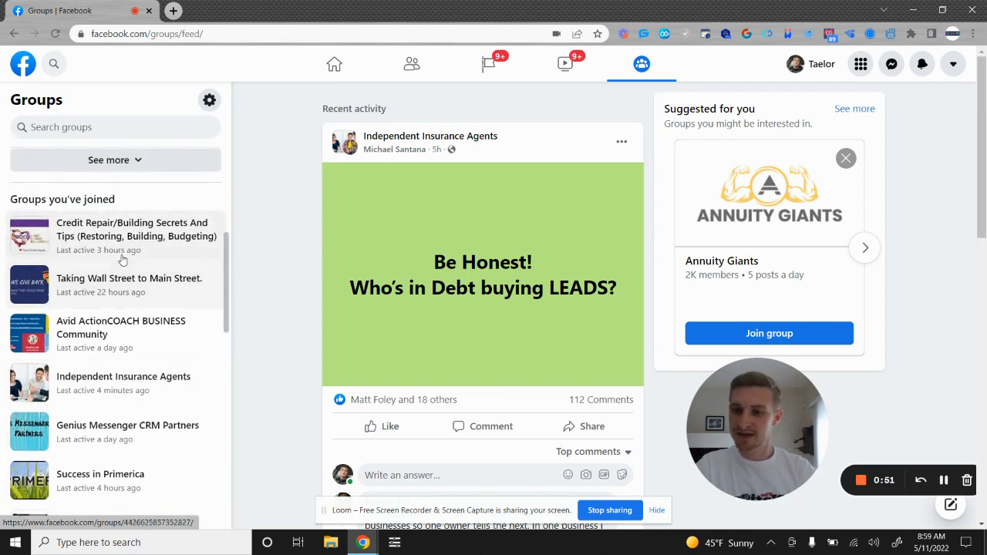
pyautogui.scroll(-3)
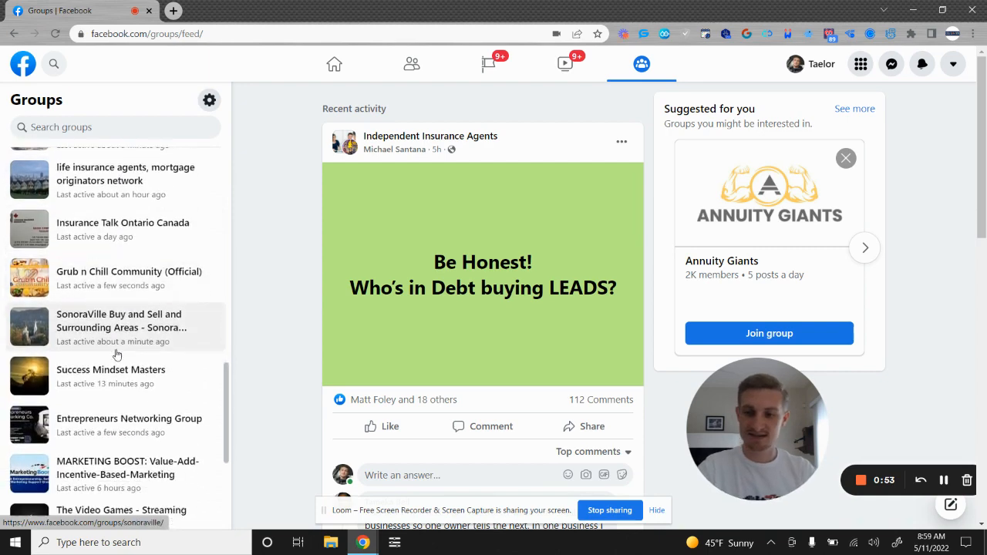
pyautogui.scroll(-3)
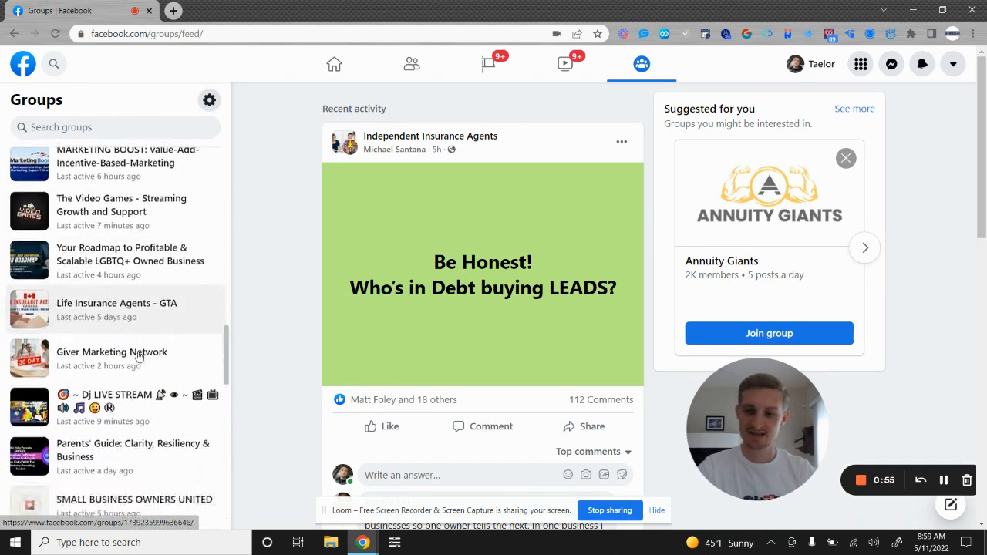
pyautogui.scroll(-3)
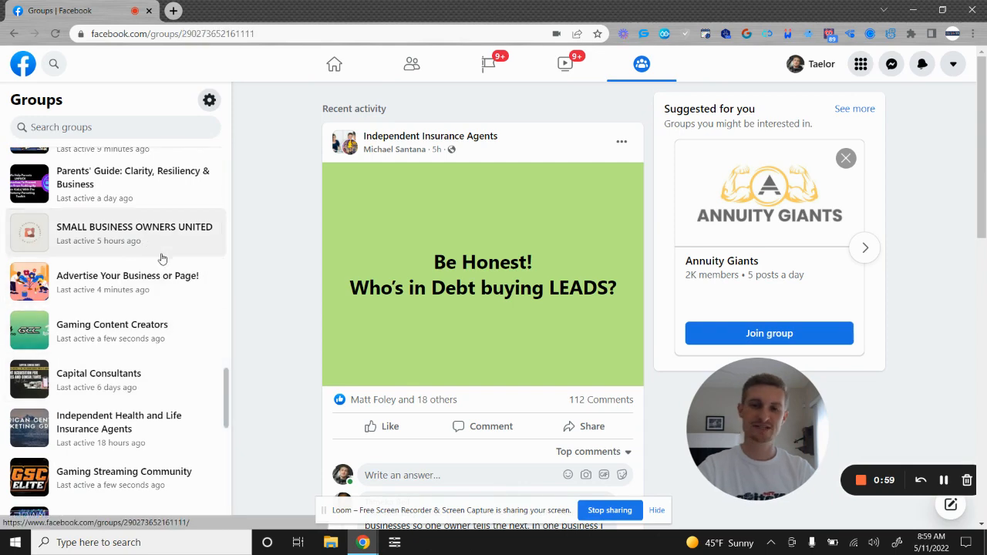
# - Show the SMALL BUSINESS OWNERS UNITED group's People page with its 129,147 members and bring up Friend Connector's settings
pyautogui.click(134, 227)
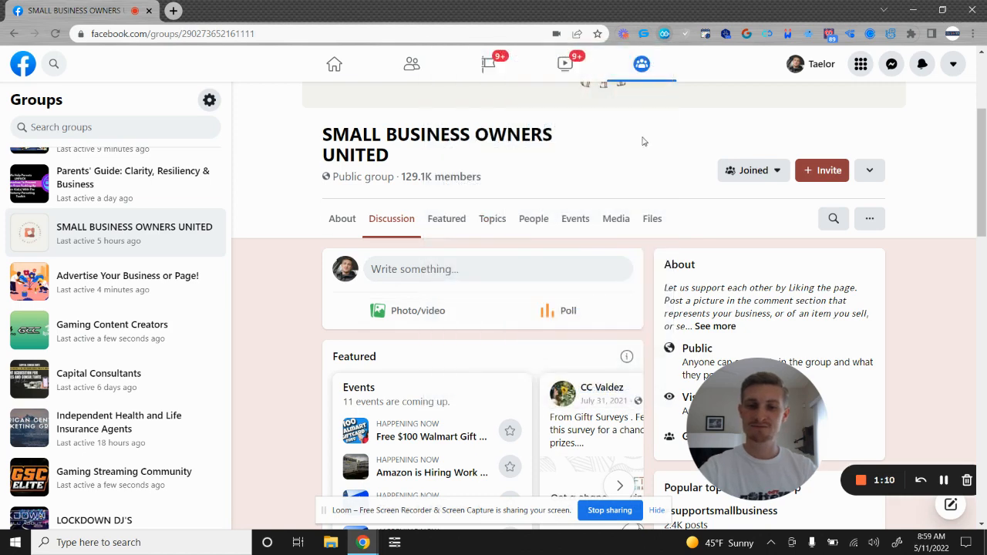
pyautogui.click(533, 219)
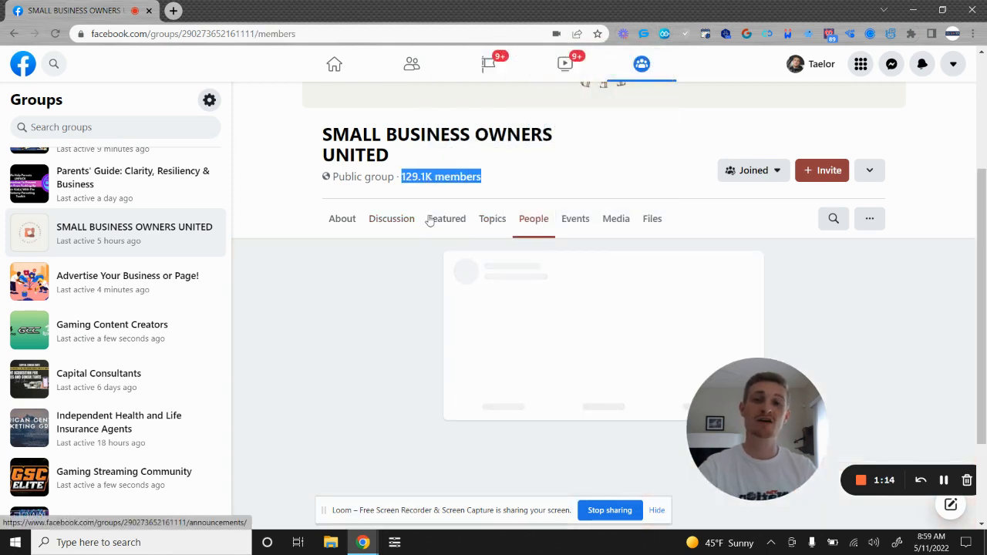
pyautogui.moveTo(759, 428); pyautogui.dragTo(168, 278)
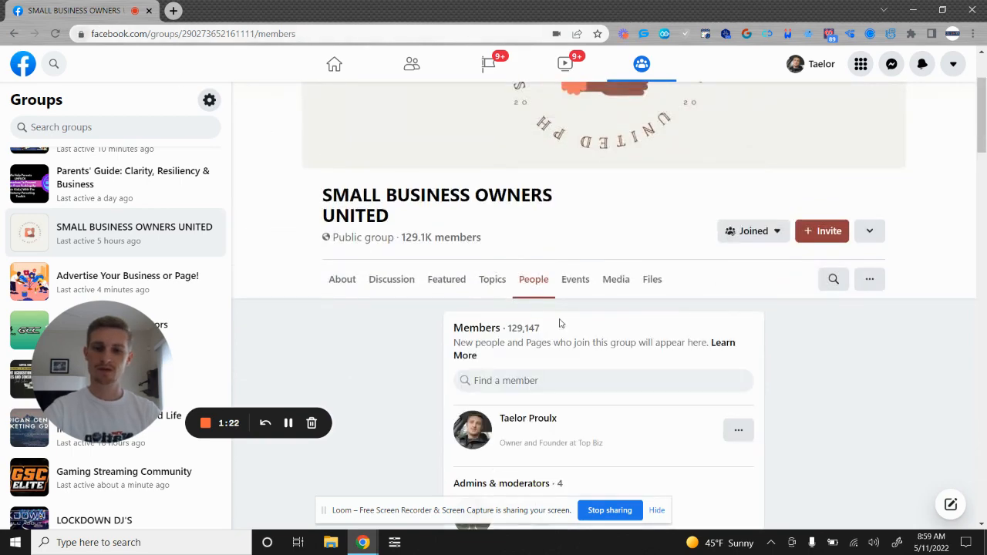
pyautogui.scroll(-3)
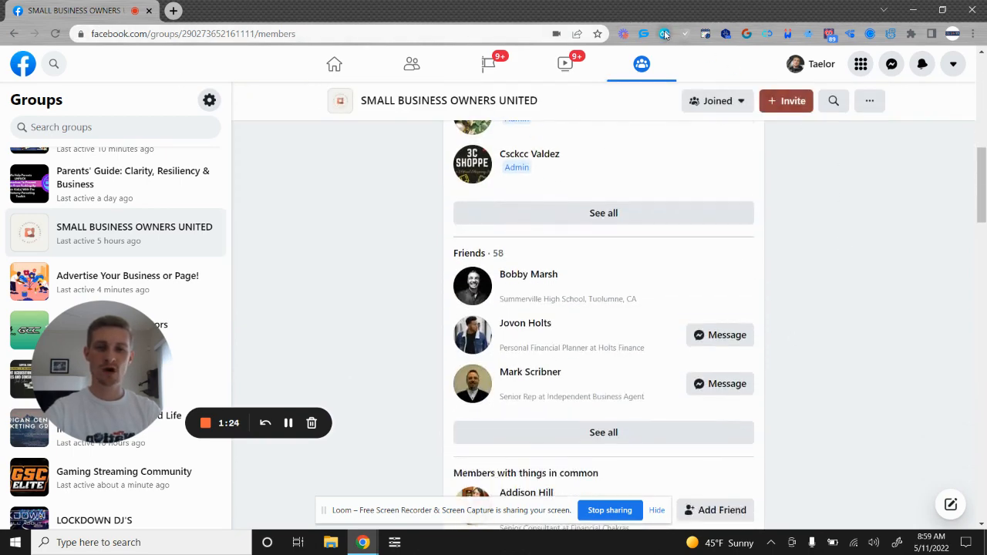
pyautogui.click(665, 34)
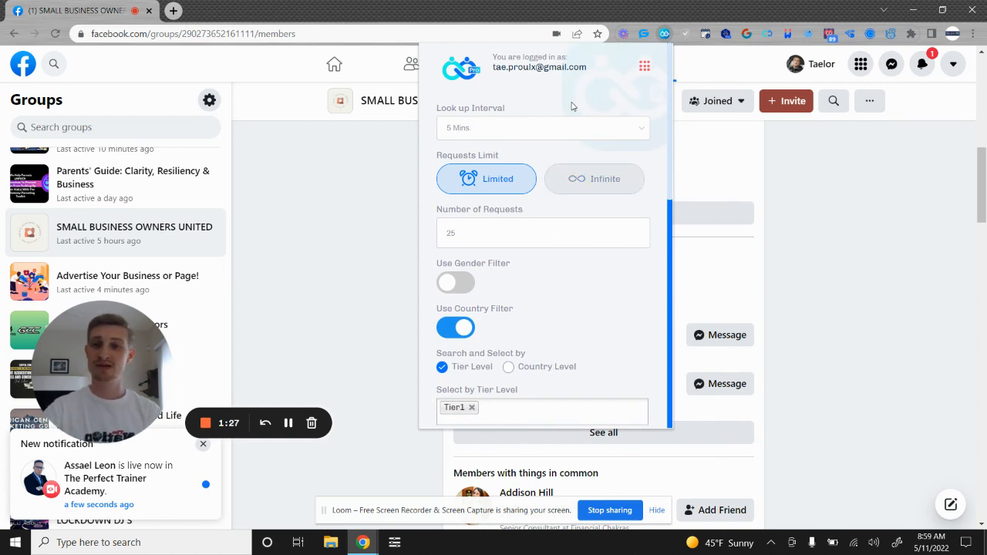
pyautogui.scroll(-3)
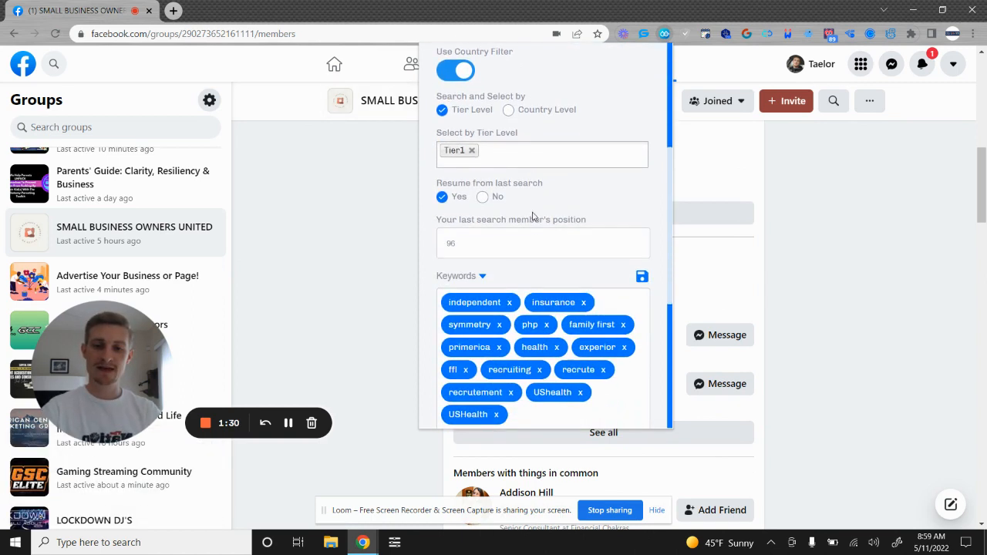
pyautogui.scroll(-3)
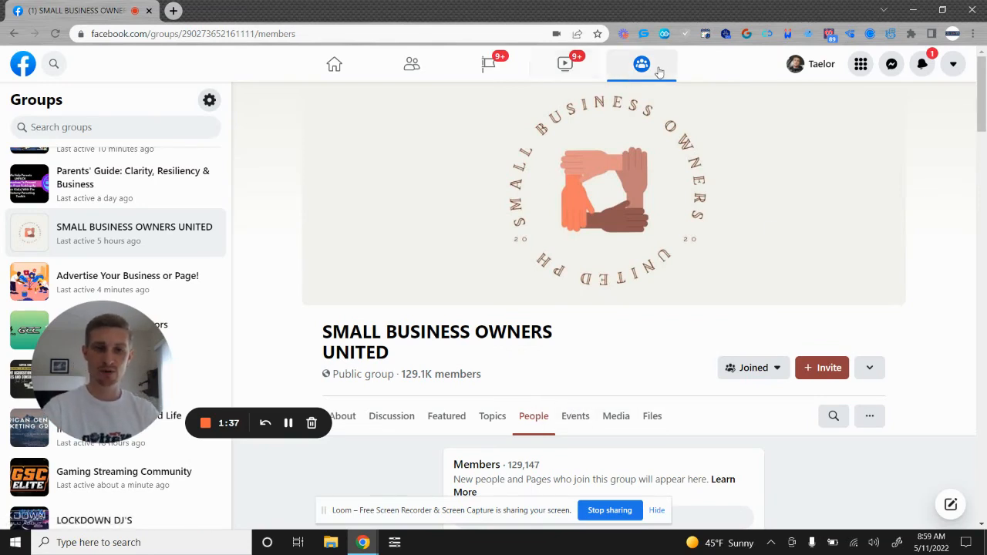
pyautogui.scroll(-3)
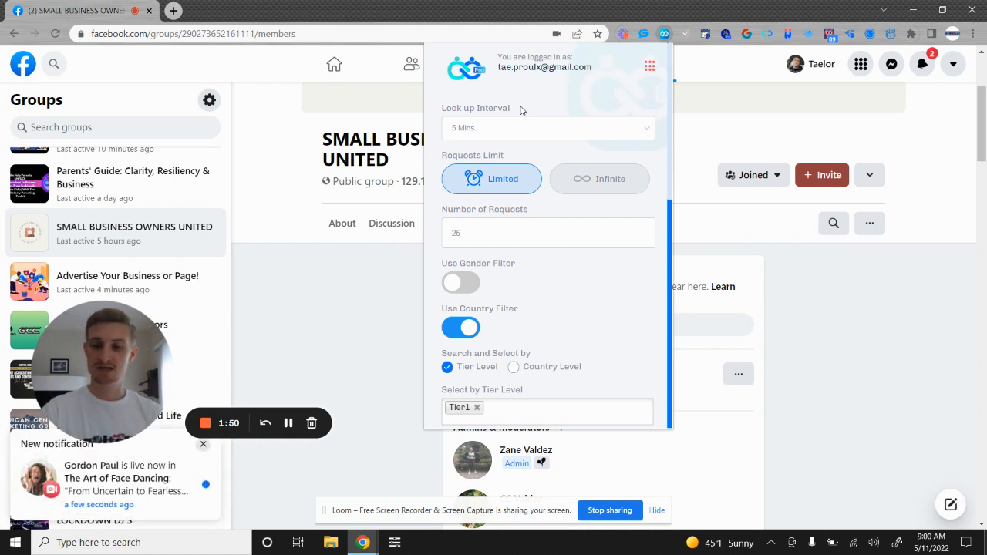
pyautogui.doubleClick(493, 108)
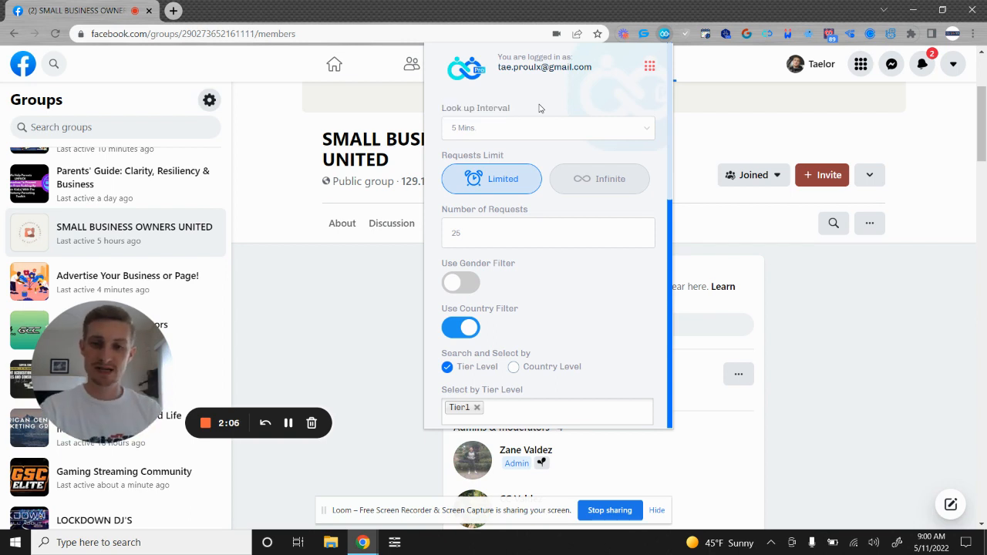
pyautogui.click(547, 126)
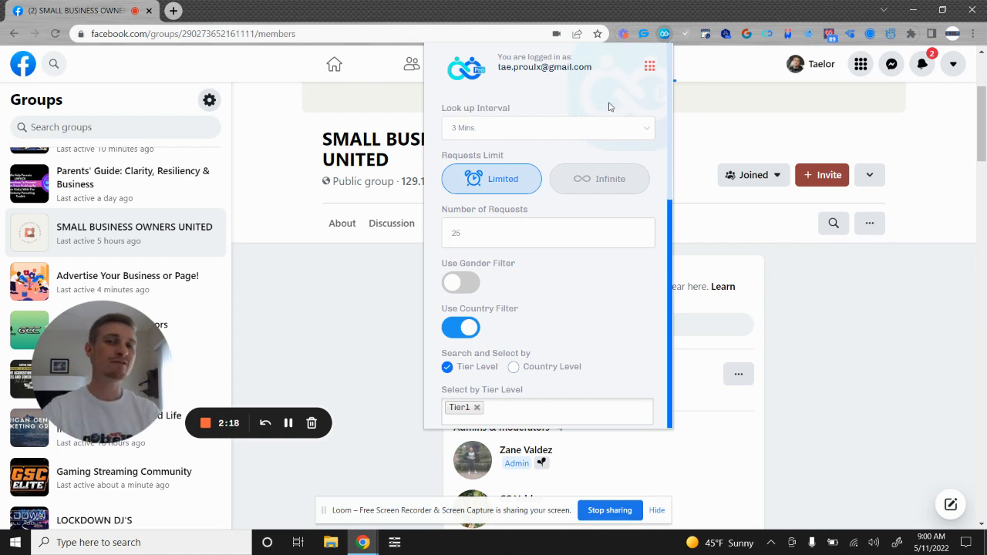
# - Set Friend Connector's lookup interval to 5 minutes
pyautogui.click(547, 128)
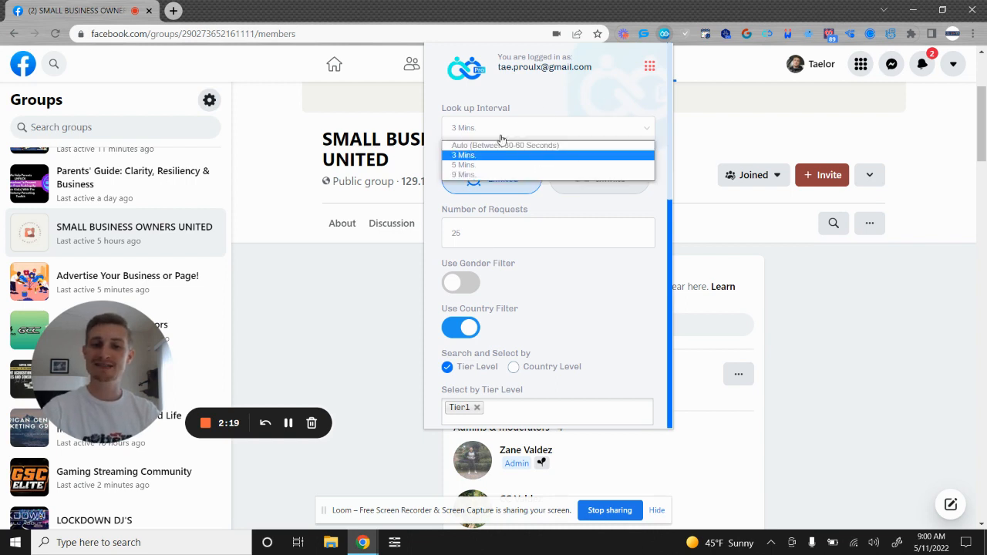
pyautogui.click(463, 165)
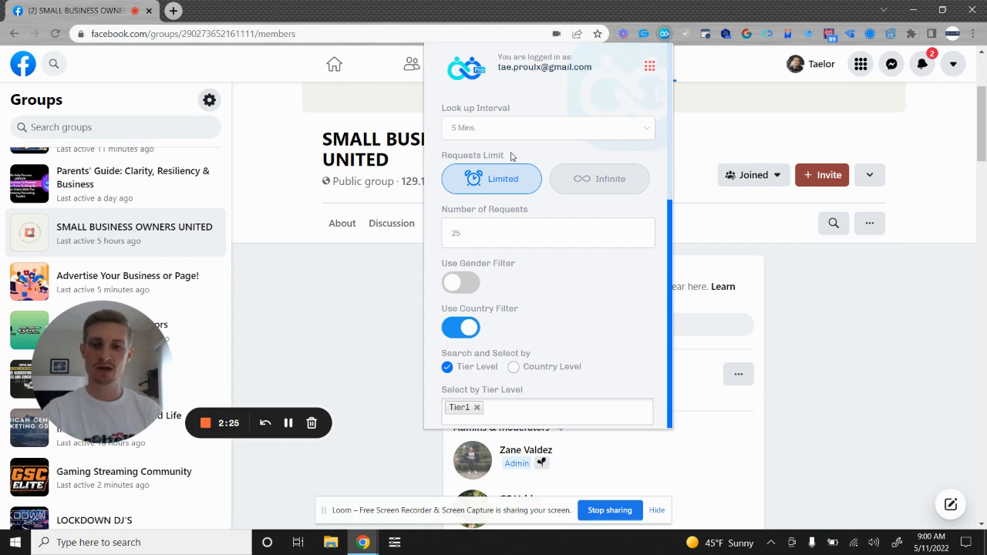
pyautogui.moveTo(433, 177)
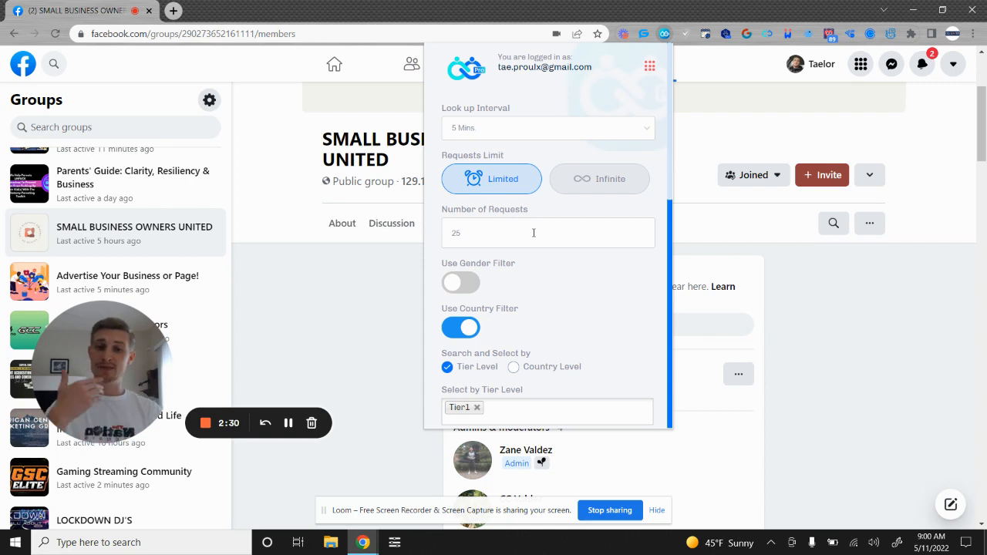
pyautogui.doubleClick(490, 210)
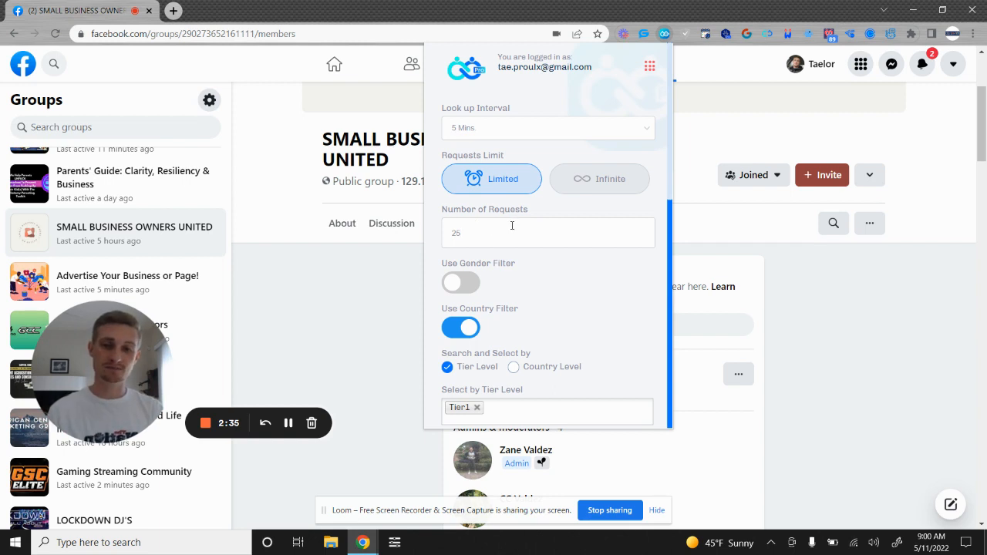
pyautogui.moveTo(532, 216)
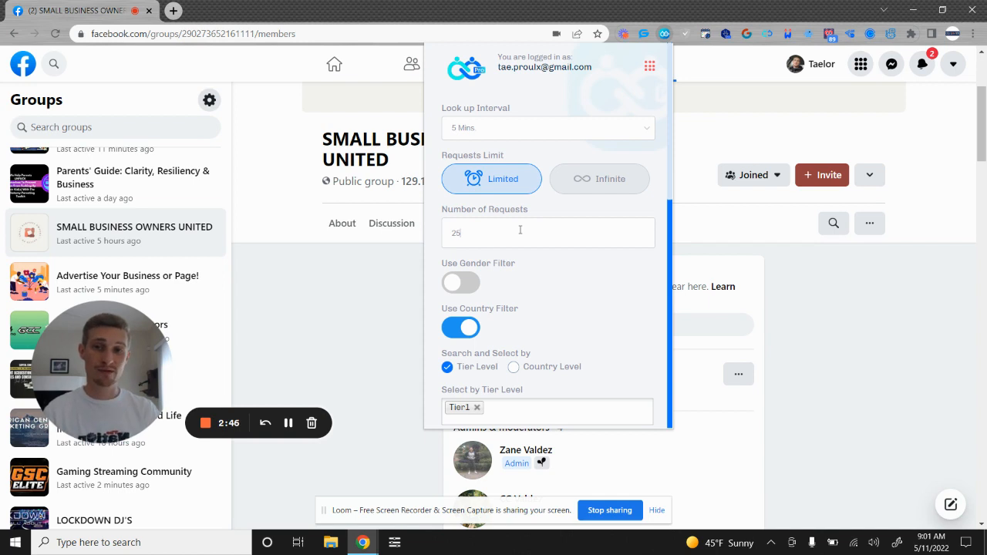
# - Keep the request limit on Limited rather than infinite and edit the number of requests to 25
pyautogui.click(598, 179)
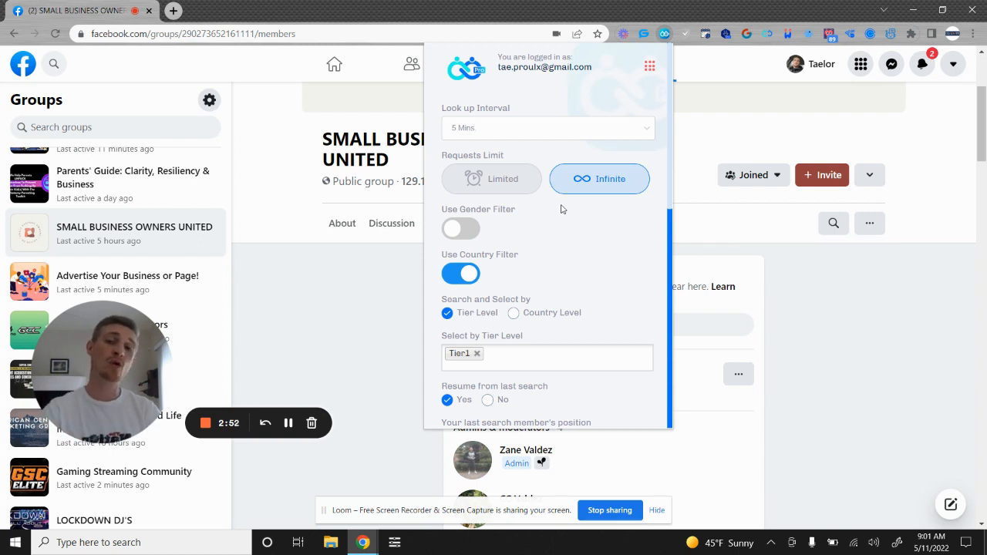
pyautogui.click(490, 179)
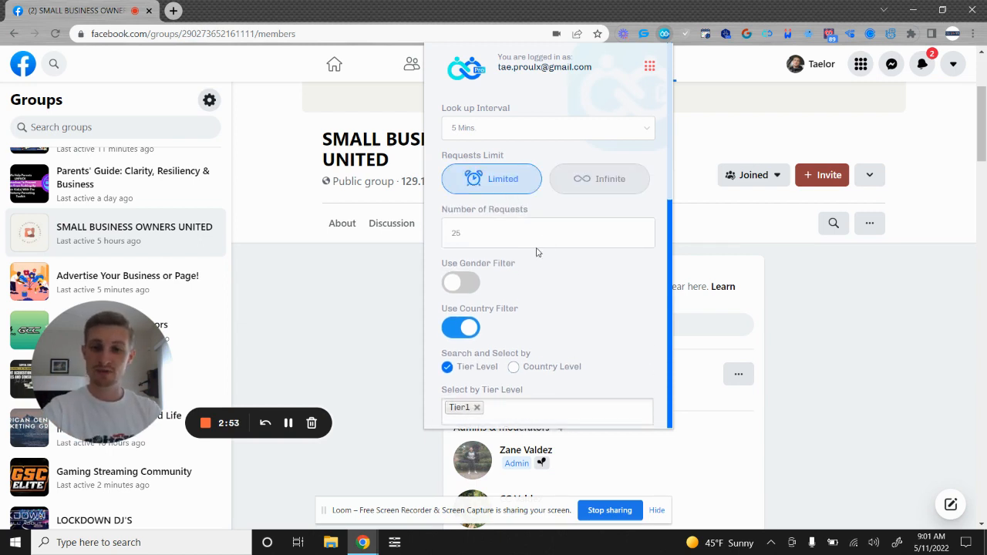
pyautogui.click(547, 233)
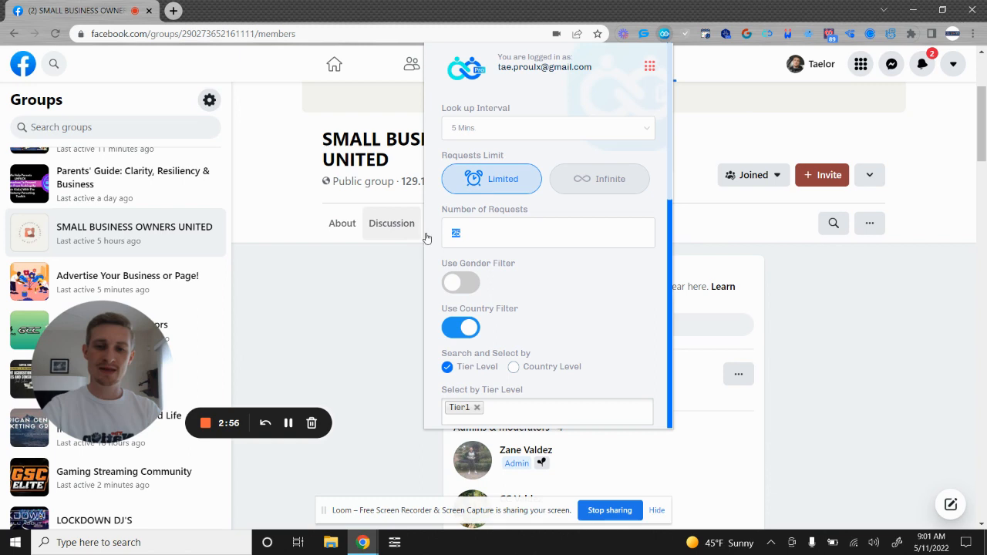
pyautogui.moveTo(569, 299)
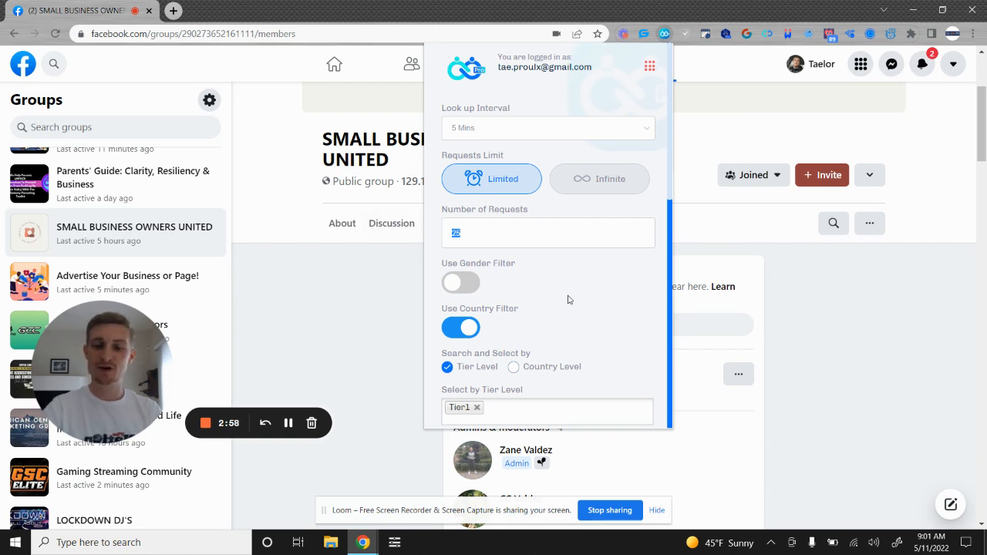
pyautogui.moveTo(561, 307)
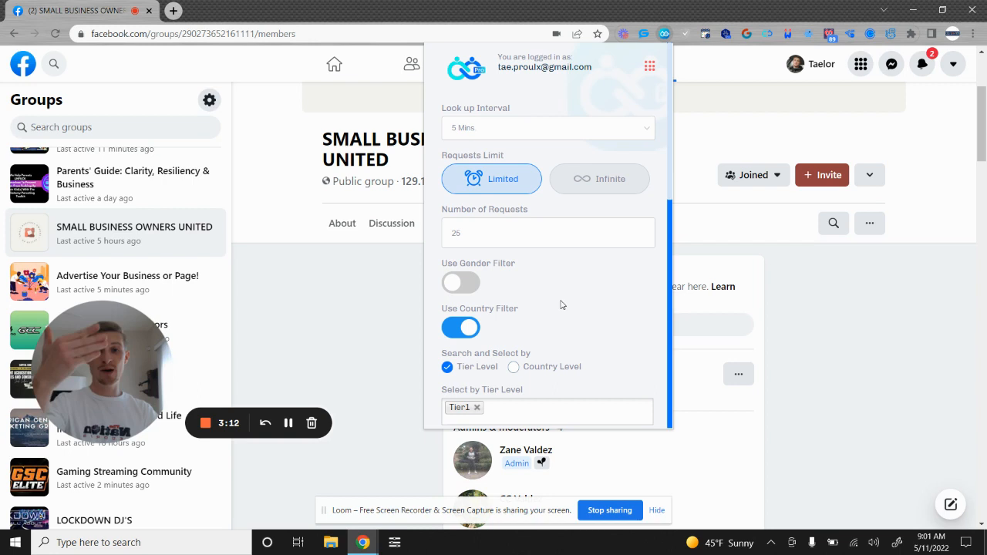
pyautogui.scroll(-3)
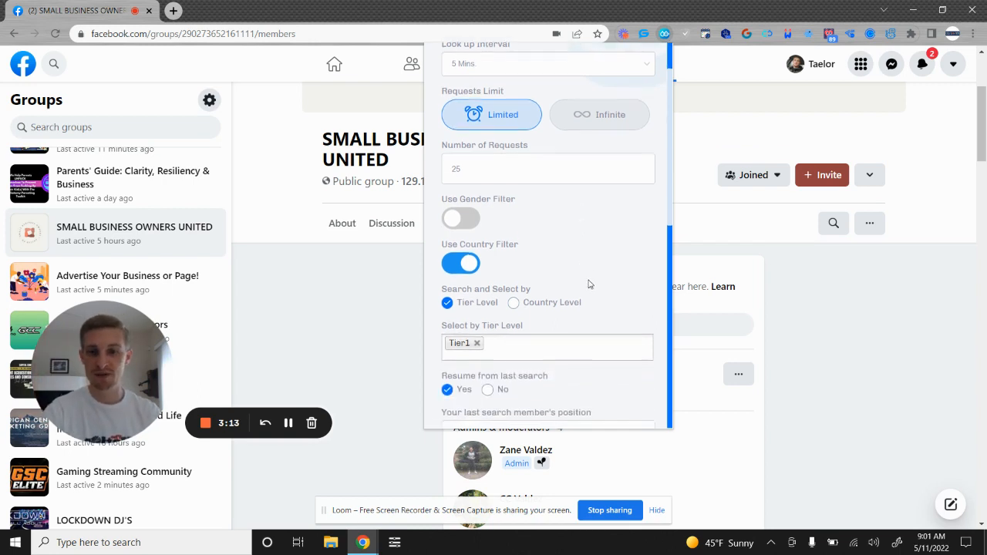
pyautogui.moveTo(506, 234)
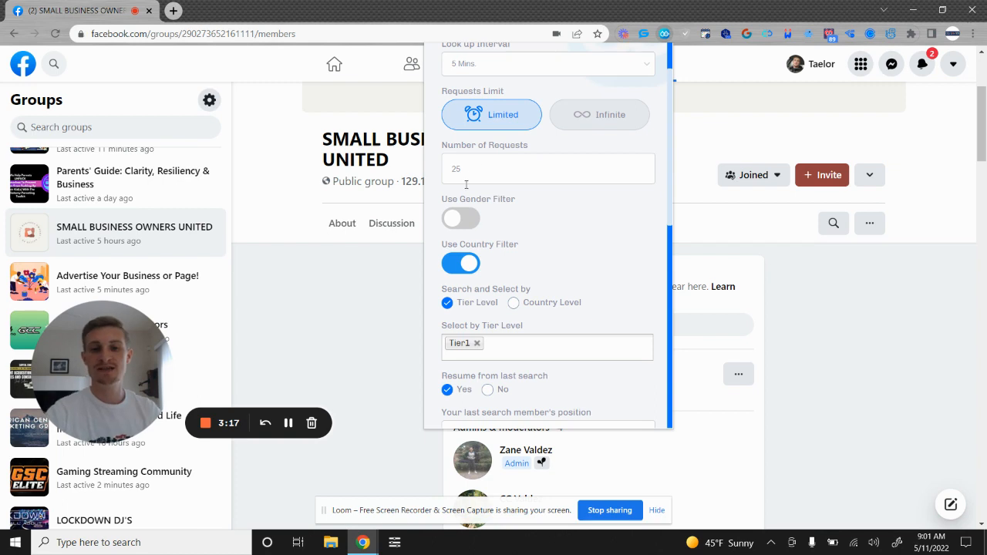
pyautogui.scroll(-3)
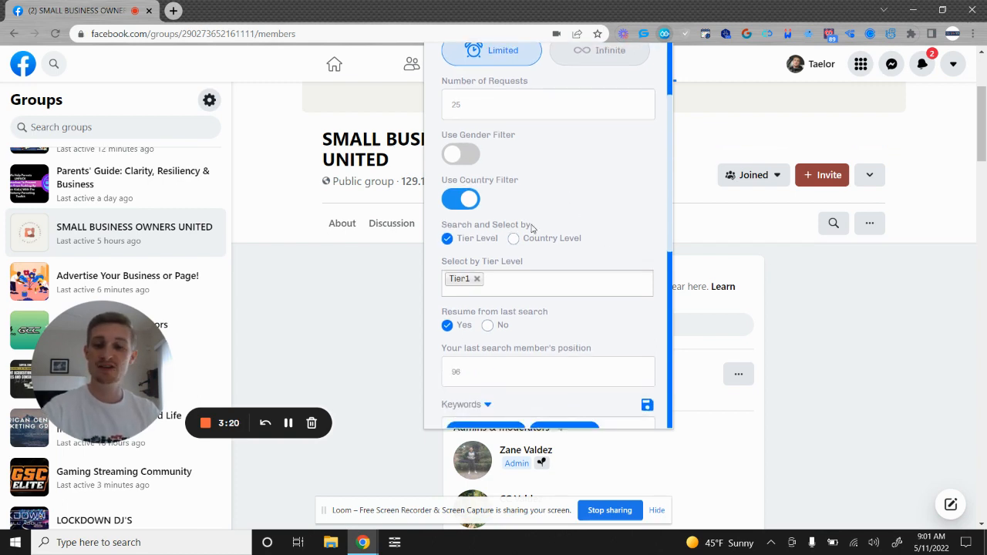
pyautogui.scroll(-3)
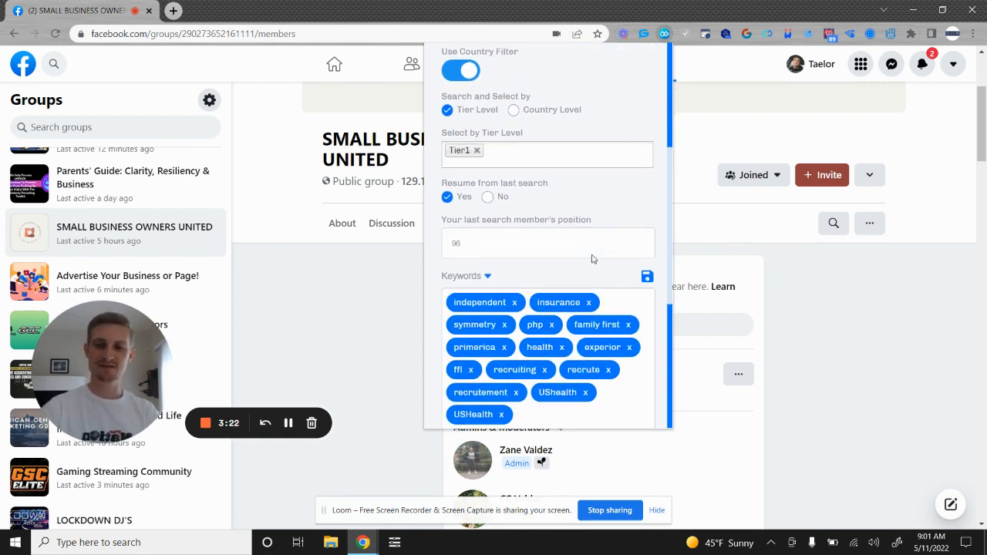
pyautogui.scroll(3)
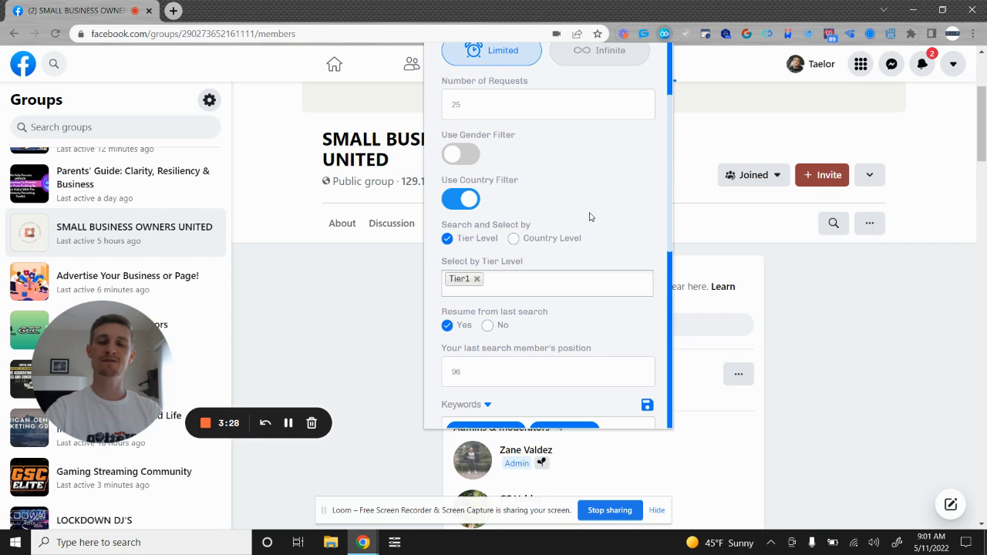
pyautogui.scroll(-3)
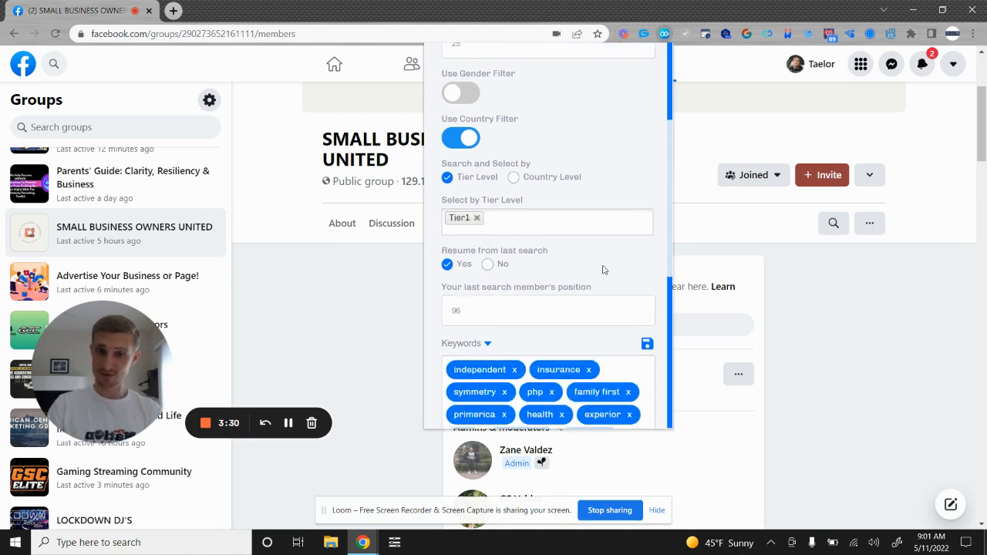
pyautogui.scroll(3)
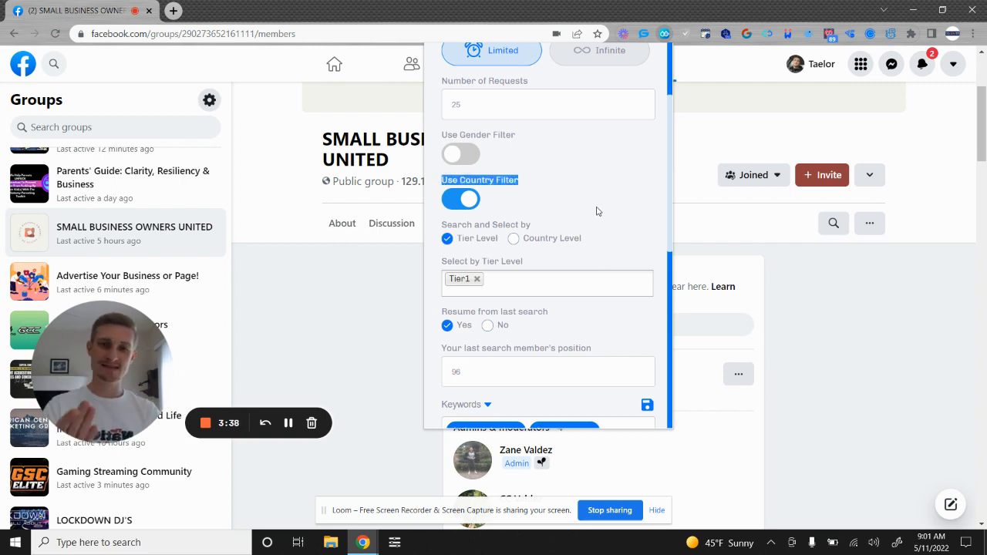
pyautogui.scroll(-3)
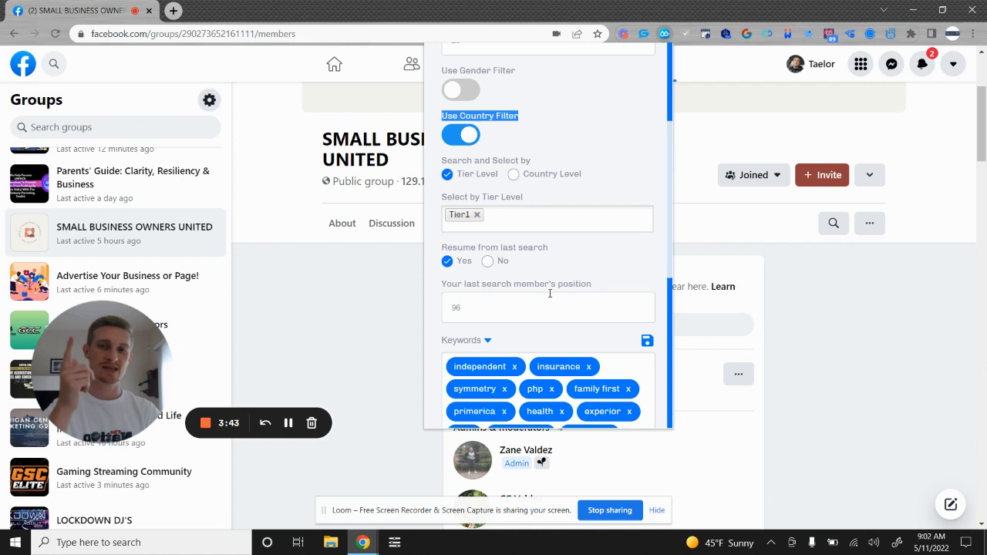
# - Delete the independent, php, primerica, health and recruite keyword chips, keeping the negative keywords
pyautogui.scroll(-3)
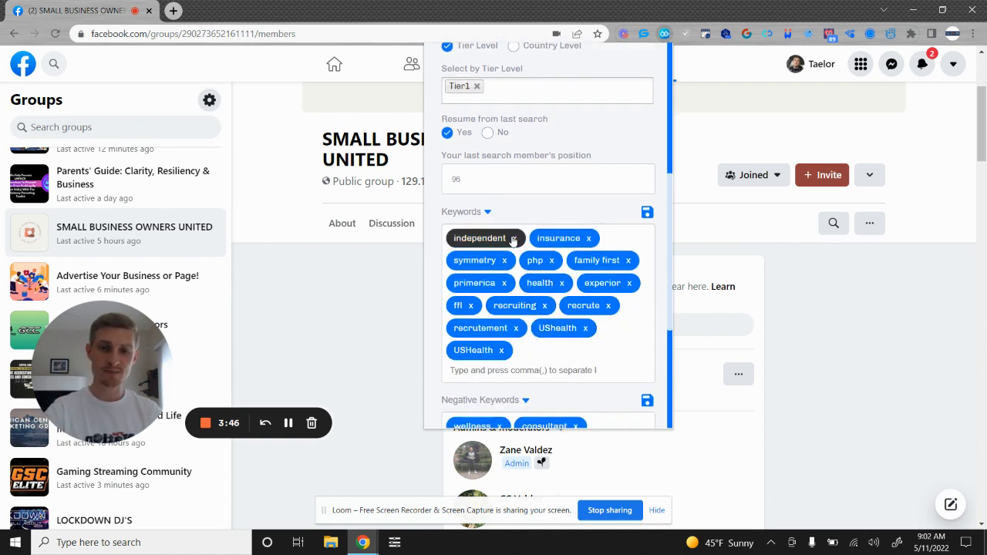
pyautogui.click(512, 238)
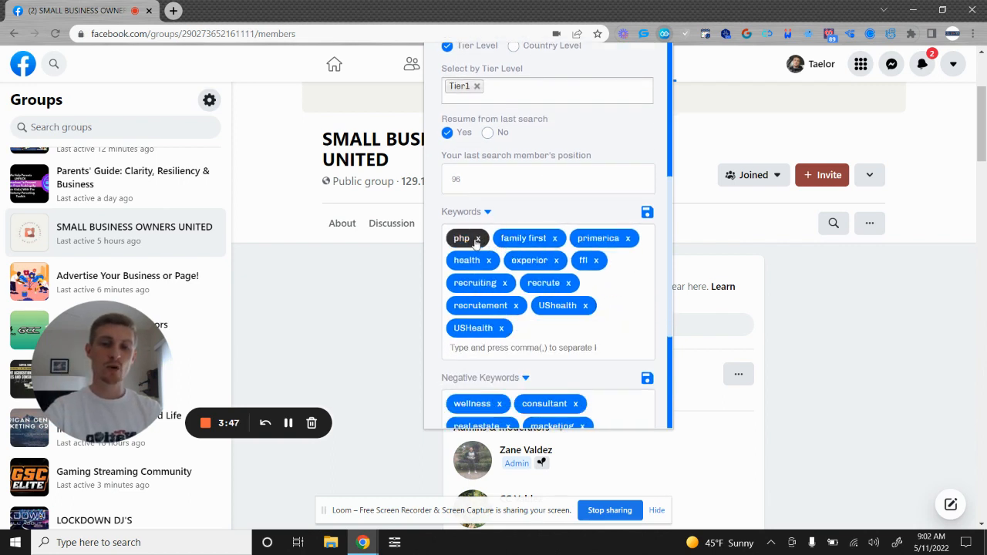
pyautogui.click(478, 237)
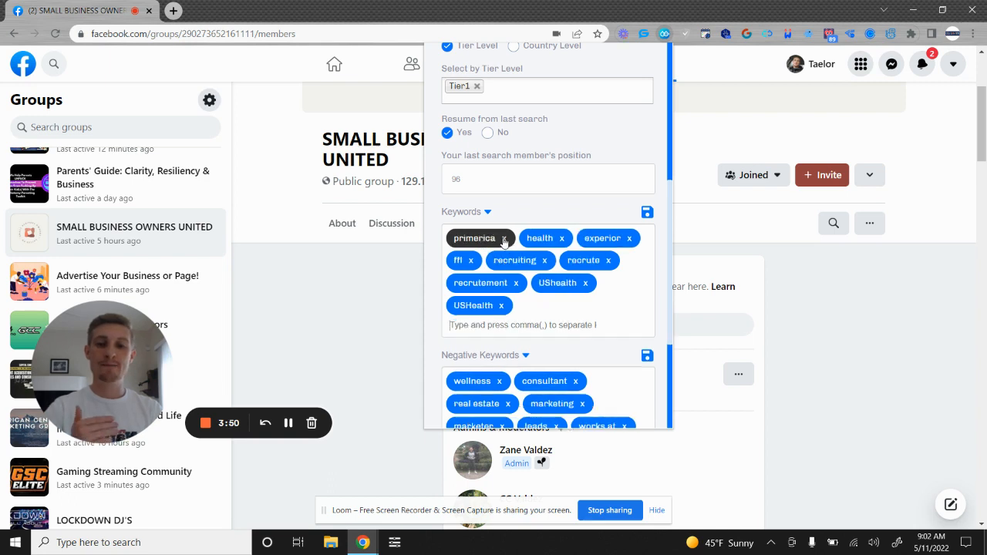
pyautogui.click(502, 237)
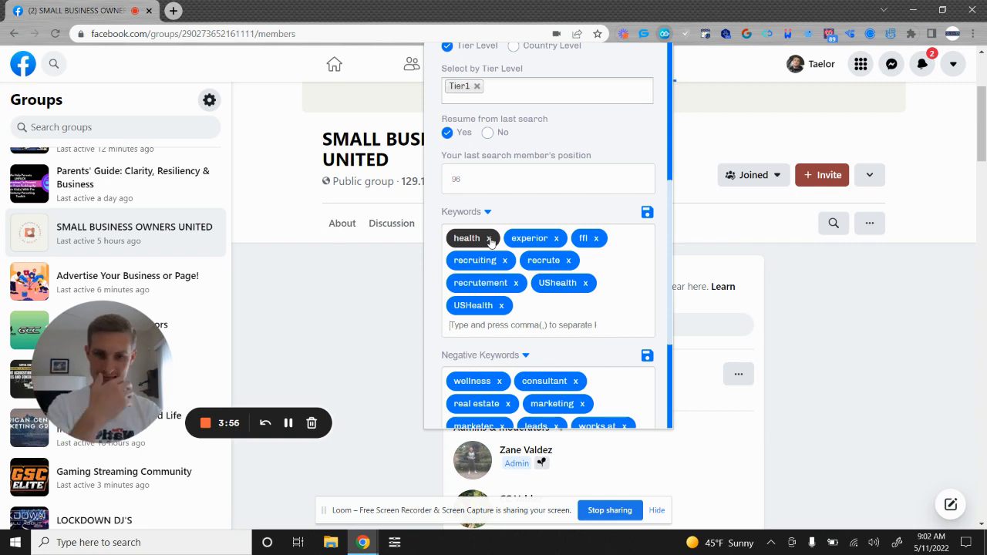
pyautogui.click(489, 238)
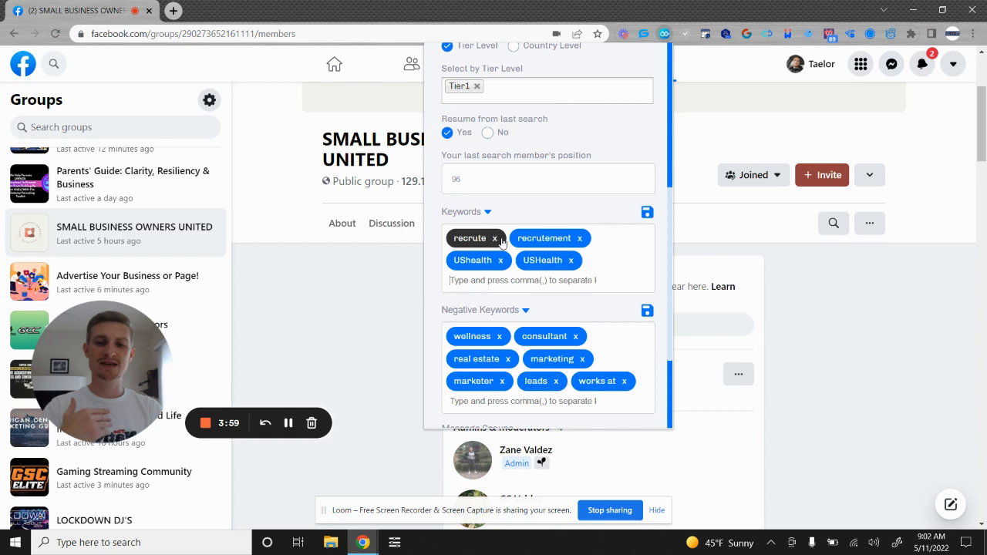
pyautogui.click(497, 238)
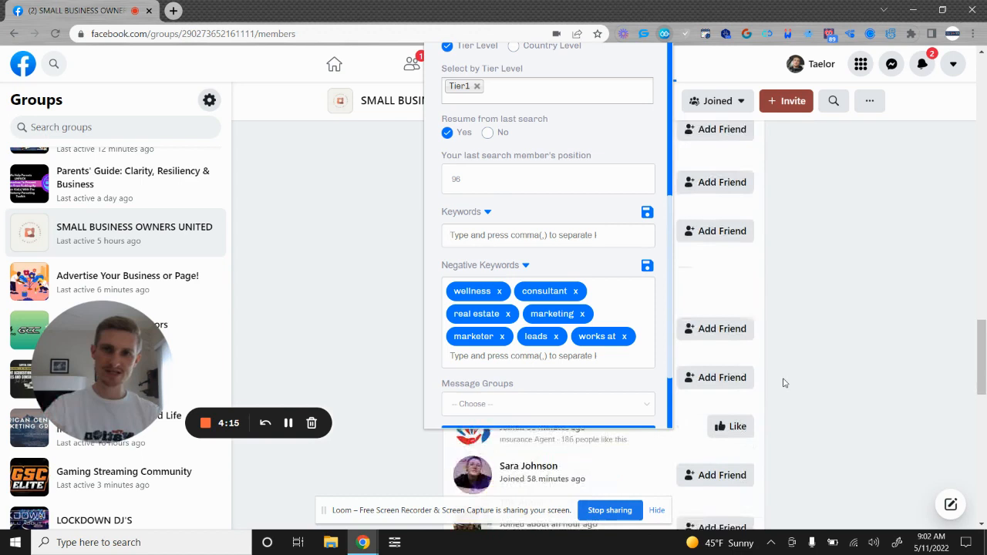
pyautogui.scroll(-3)
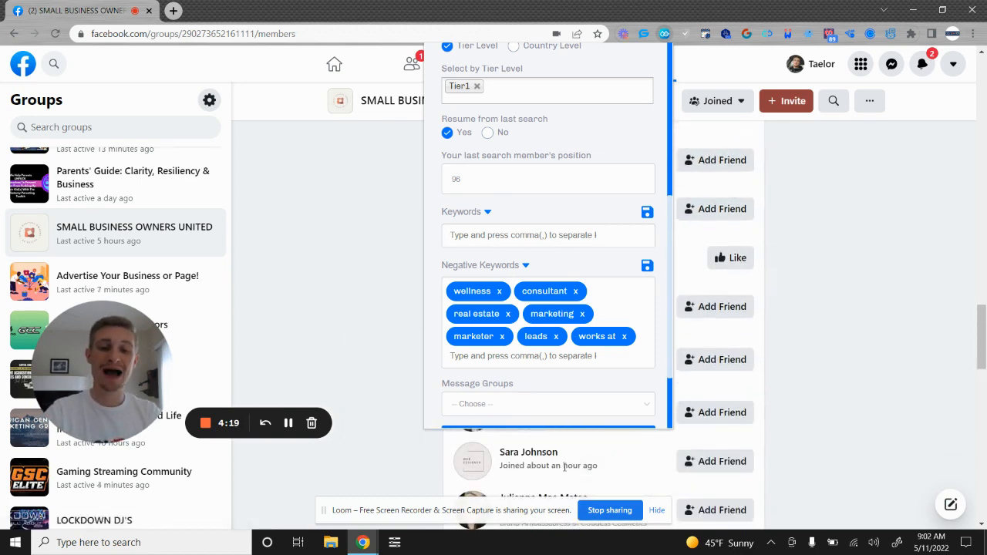
pyautogui.scroll(-3)
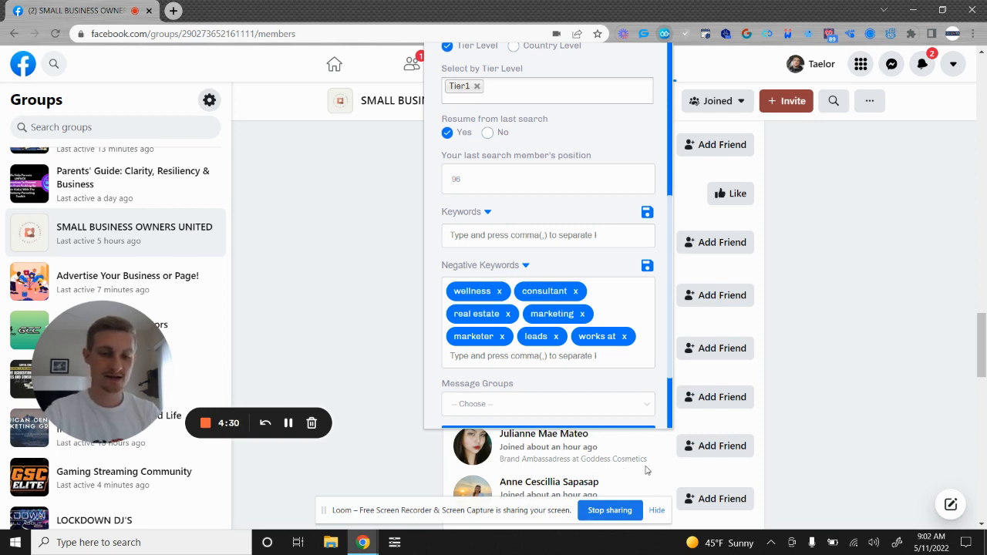
pyautogui.moveTo(845, 413)
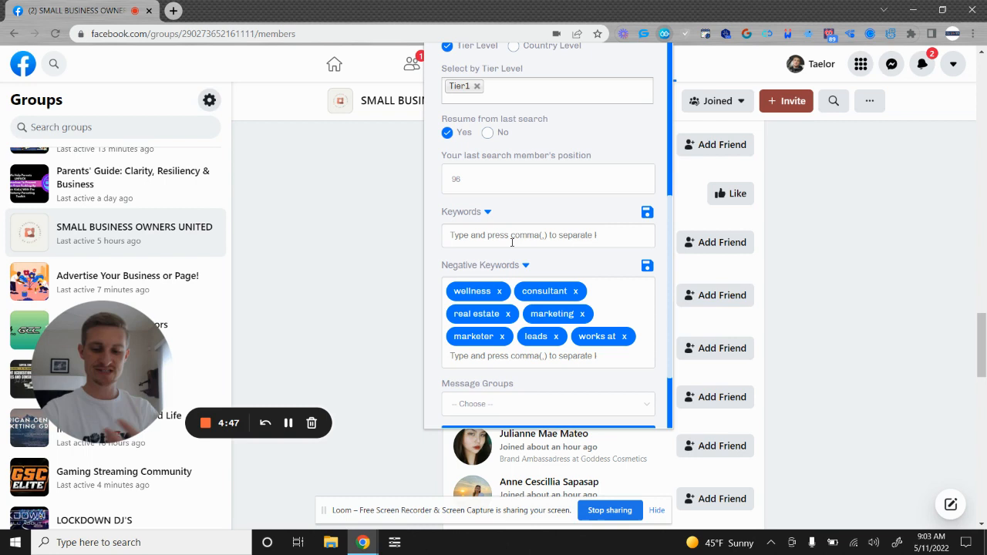
# - Enter coach, contractor and dentist as new keyword chips
pyautogui.write('coach')
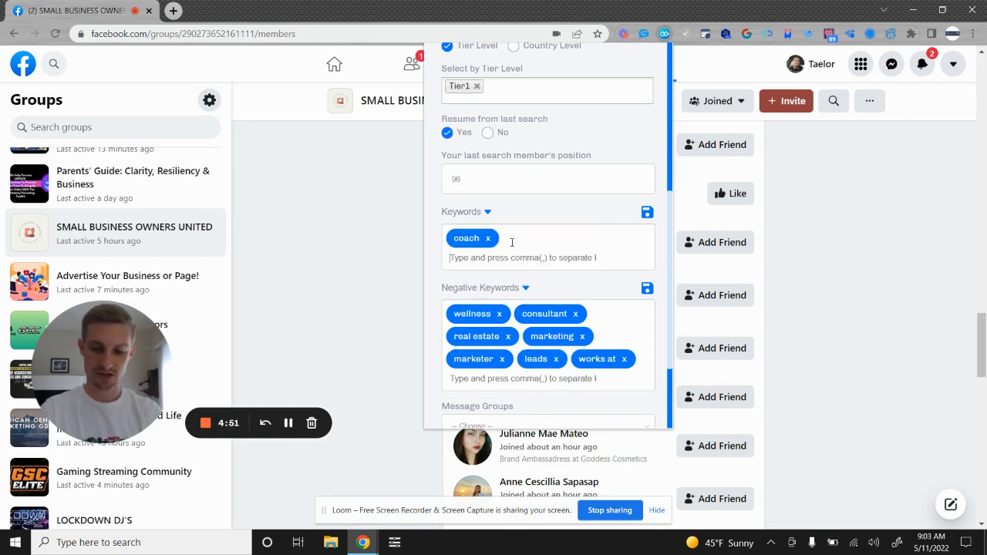
pyautogui.write('contractor bookkeeper cpa c')
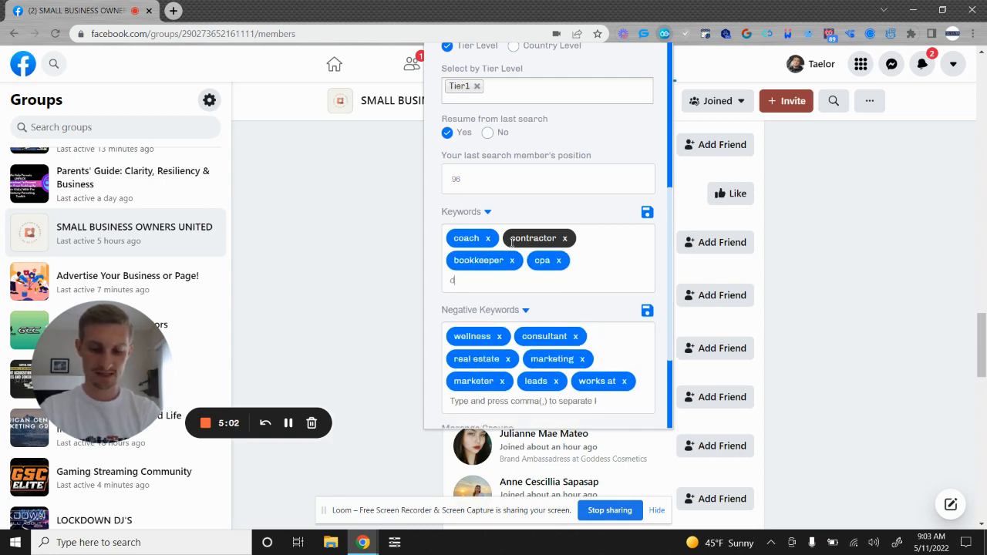
pyautogui.write('dentis')
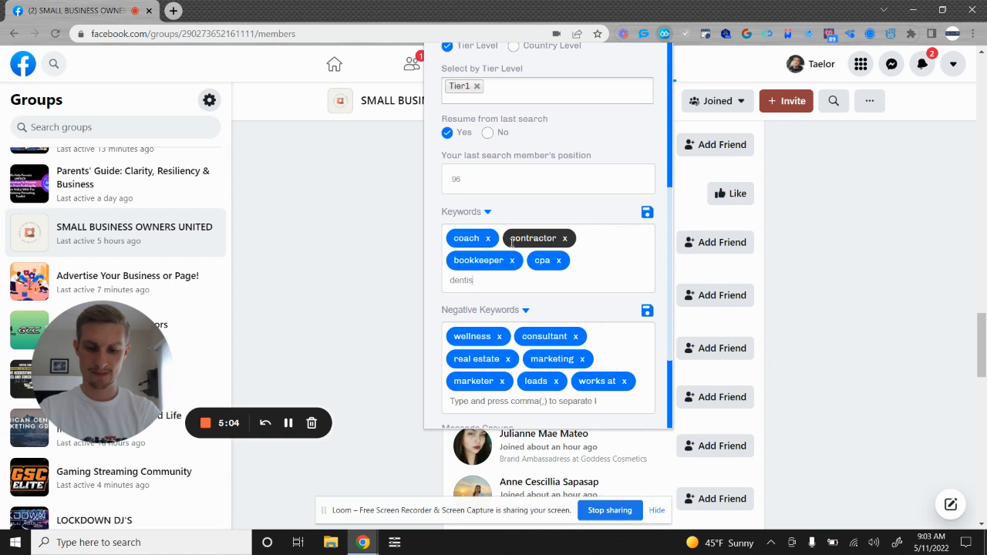
pyautogui.write('dentist,')
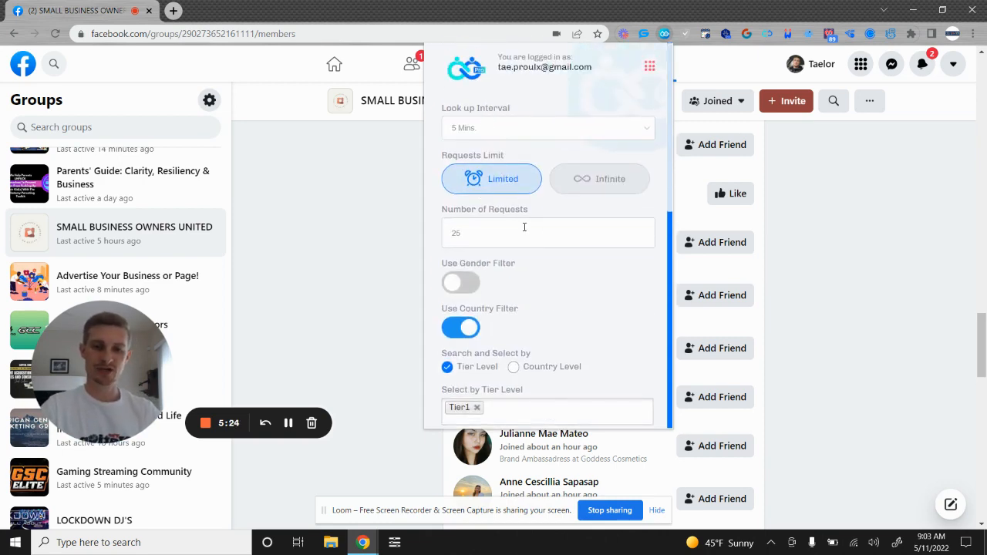
# - Run the connector, dismiss its refresh-the-page runtime error and reload the group's People page
pyautogui.scroll(-3)
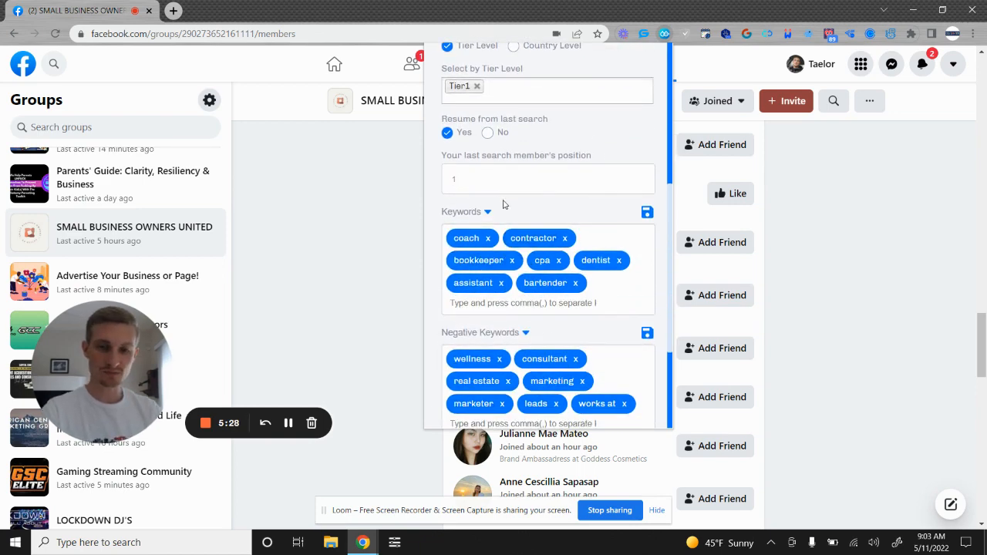
pyautogui.click(548, 336)
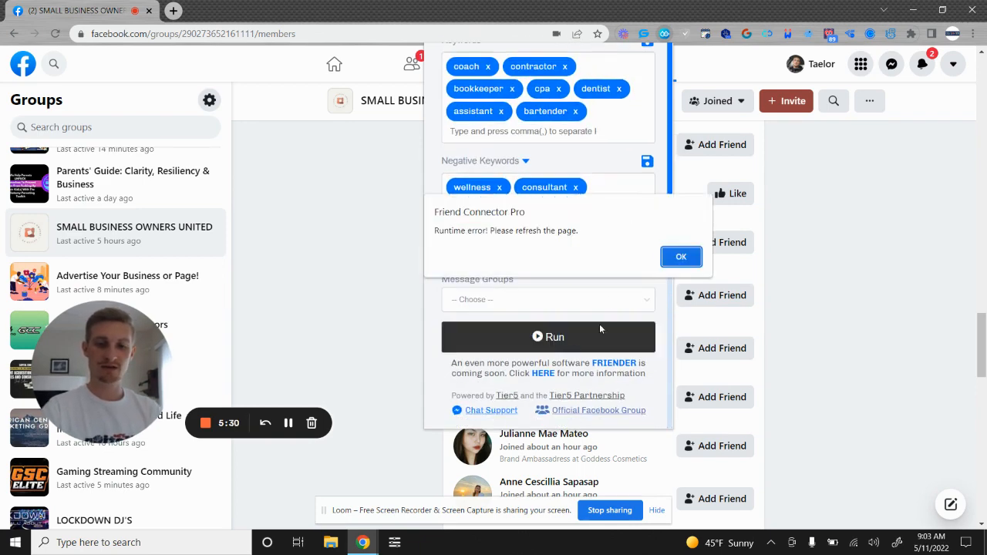
pyautogui.click(682, 256)
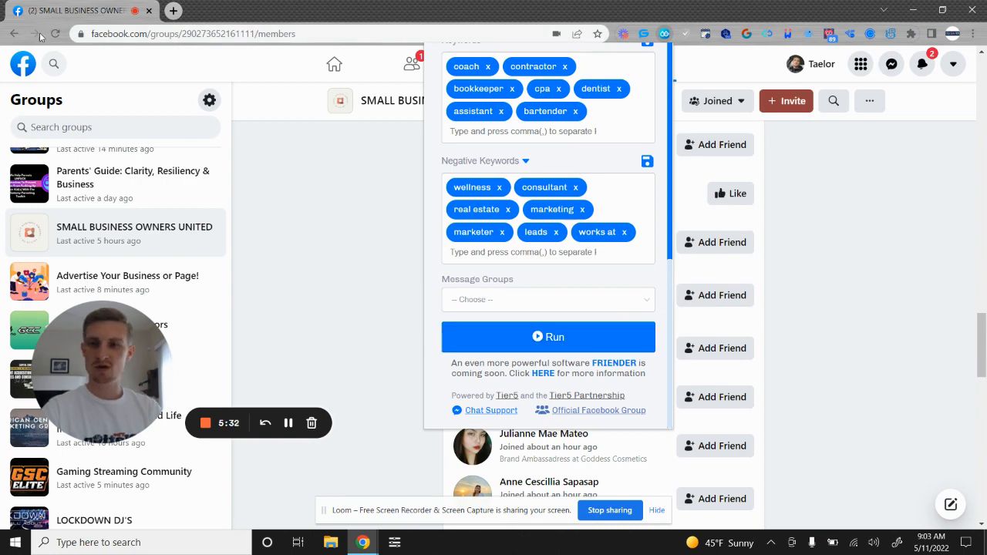
pyautogui.click(37, 34)
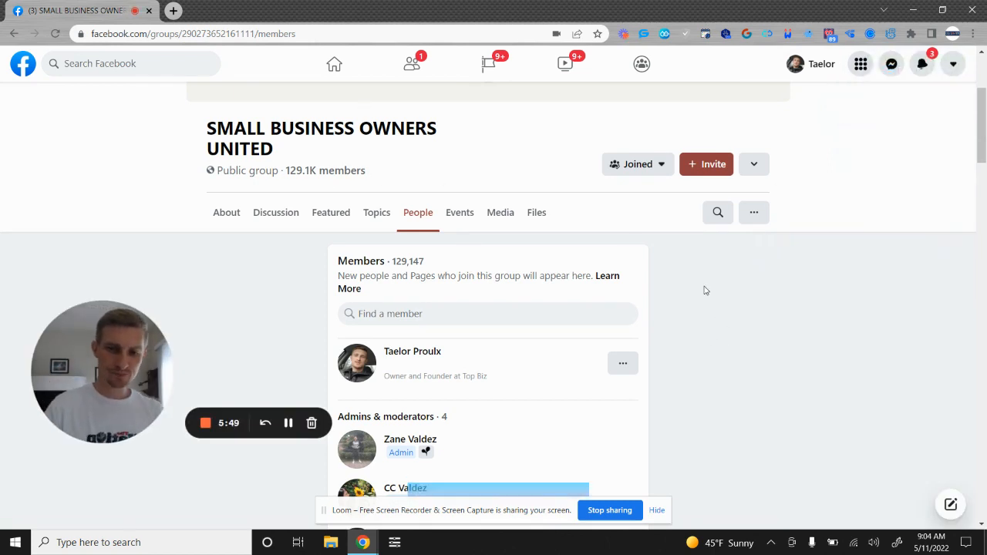
pyautogui.scroll(-3)
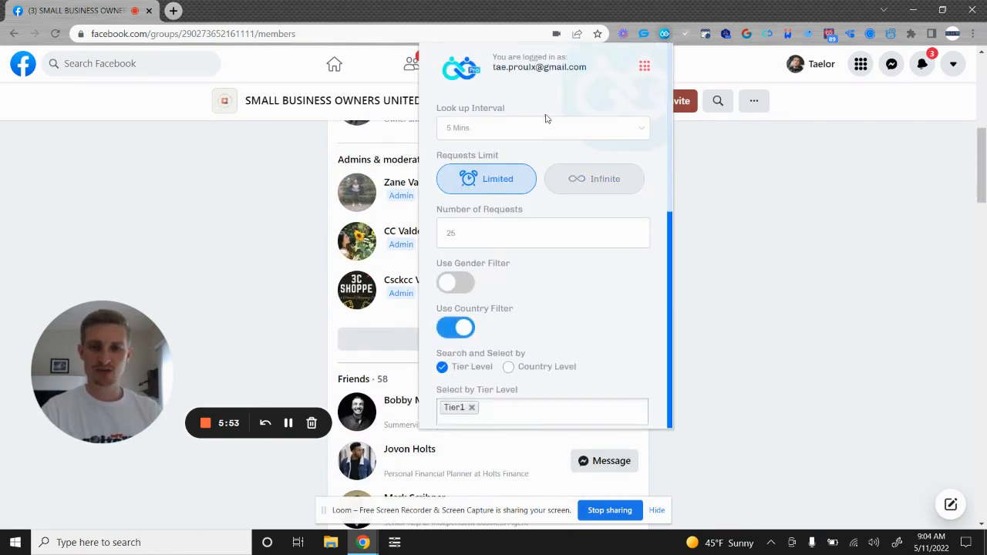
pyautogui.moveTo(552, 312)
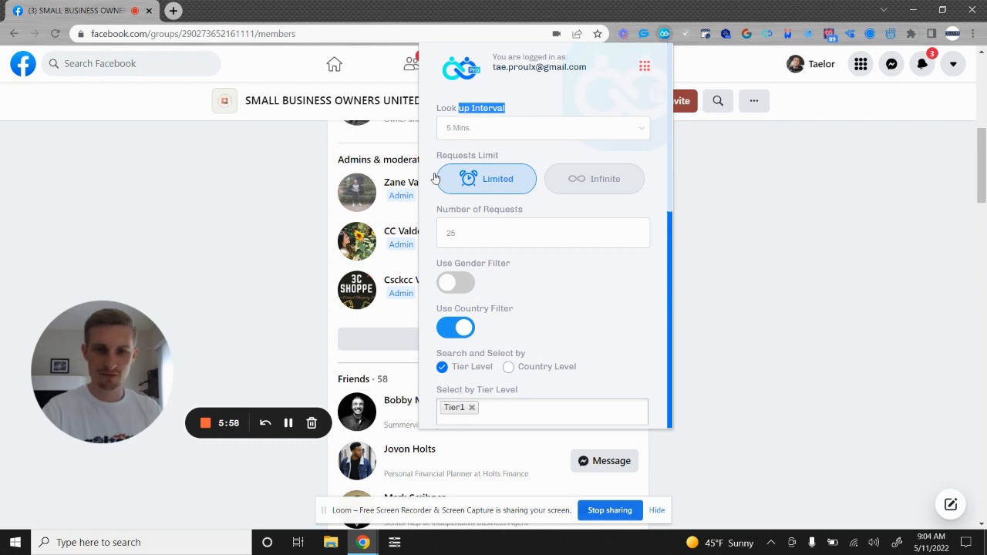
pyautogui.scroll(-3)
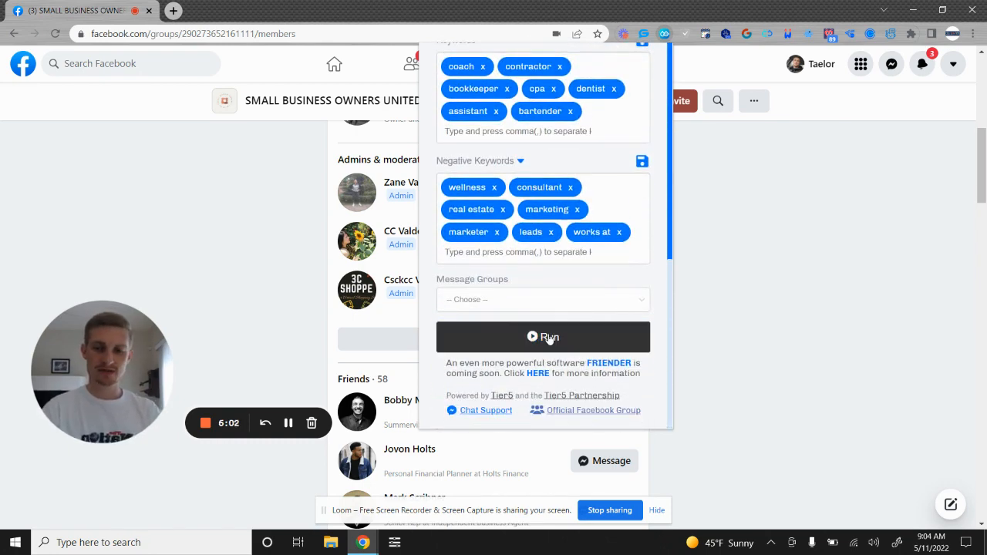
# - Run Friend Connector Pro and let the Members list scroll past 260 members while requests go out
pyautogui.click(543, 336)
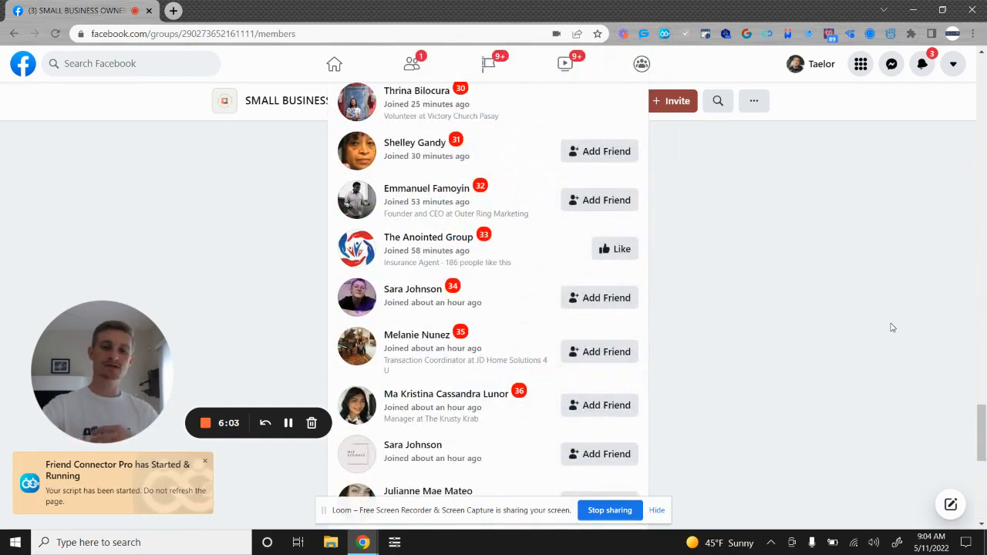
pyautogui.scroll(-3)
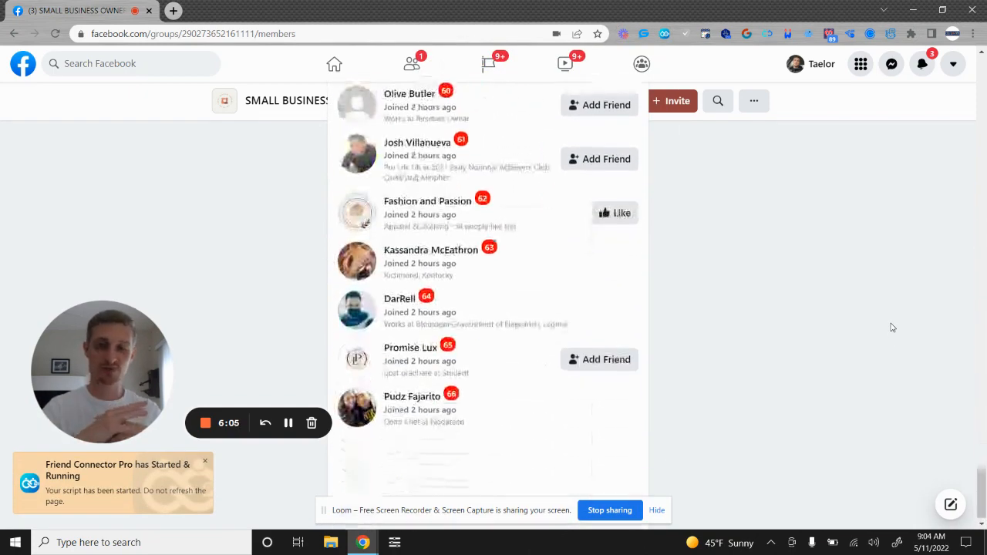
pyautogui.scroll(-3)
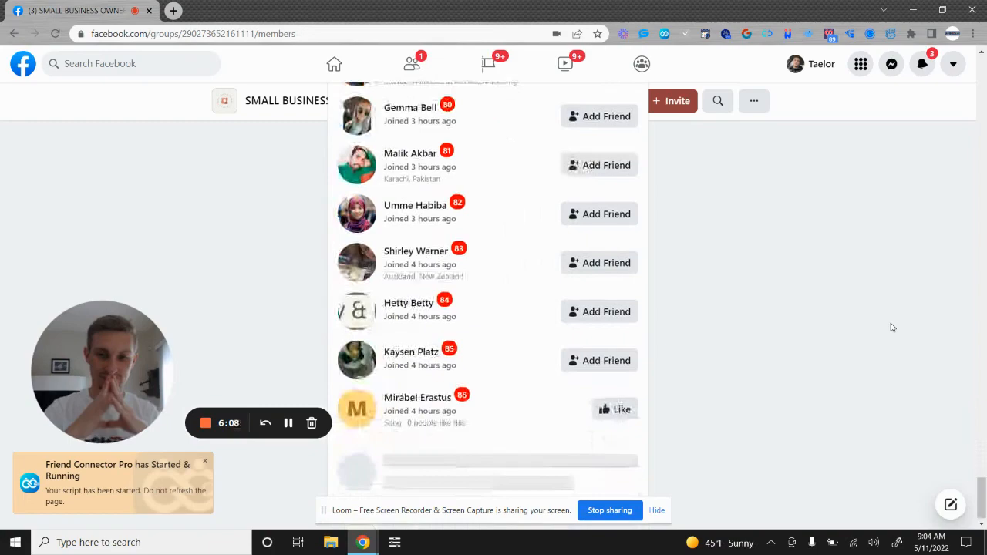
pyautogui.scroll(-3)
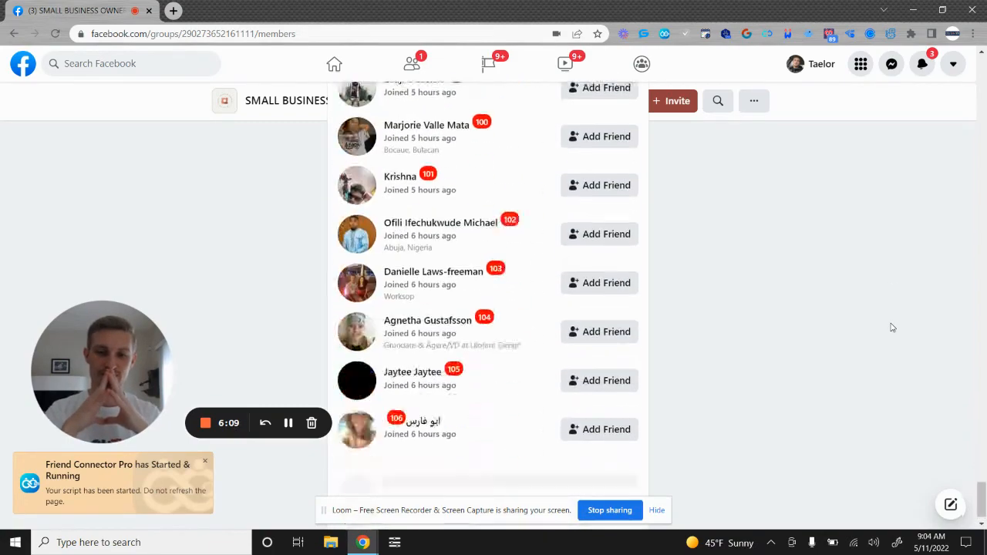
pyautogui.scroll(-3)
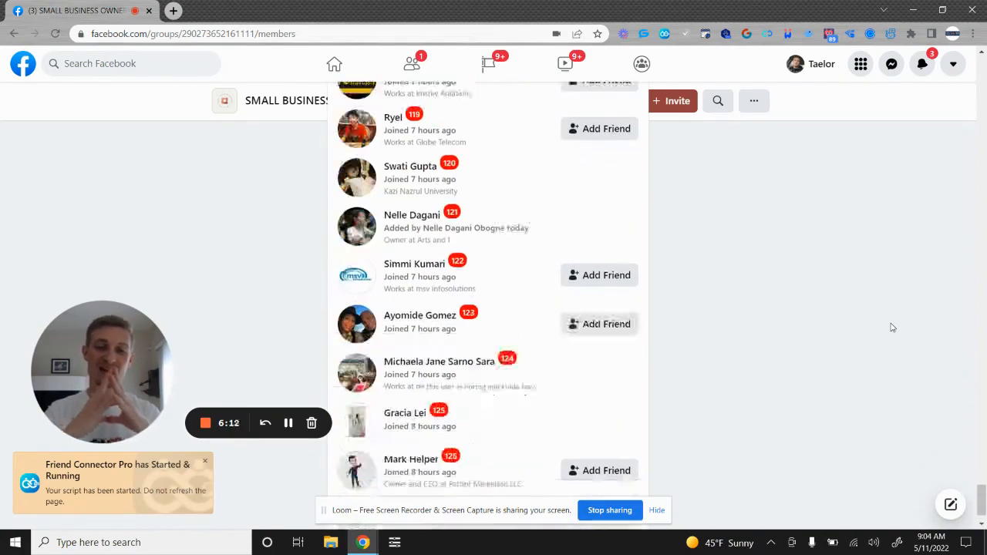
pyautogui.scroll(-3)
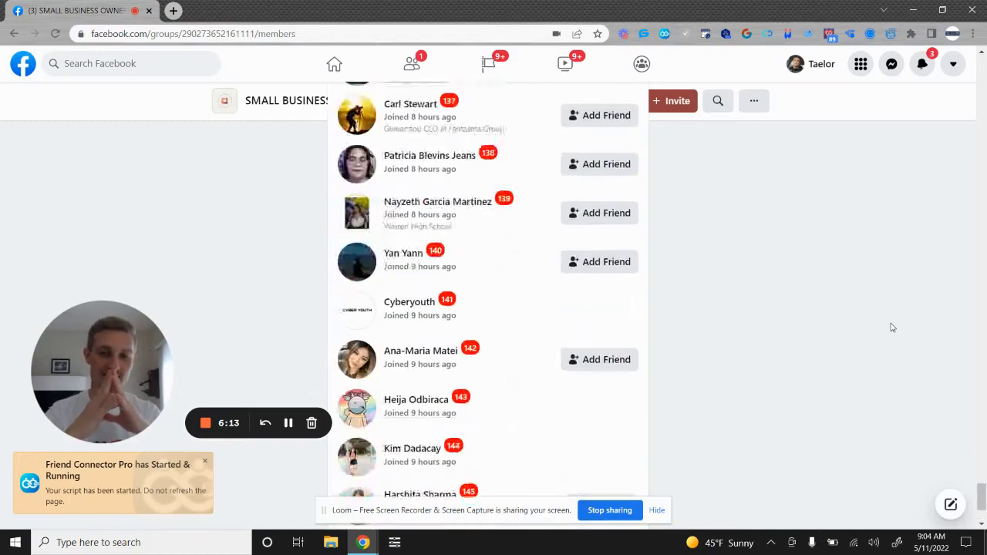
pyautogui.scroll(-3)
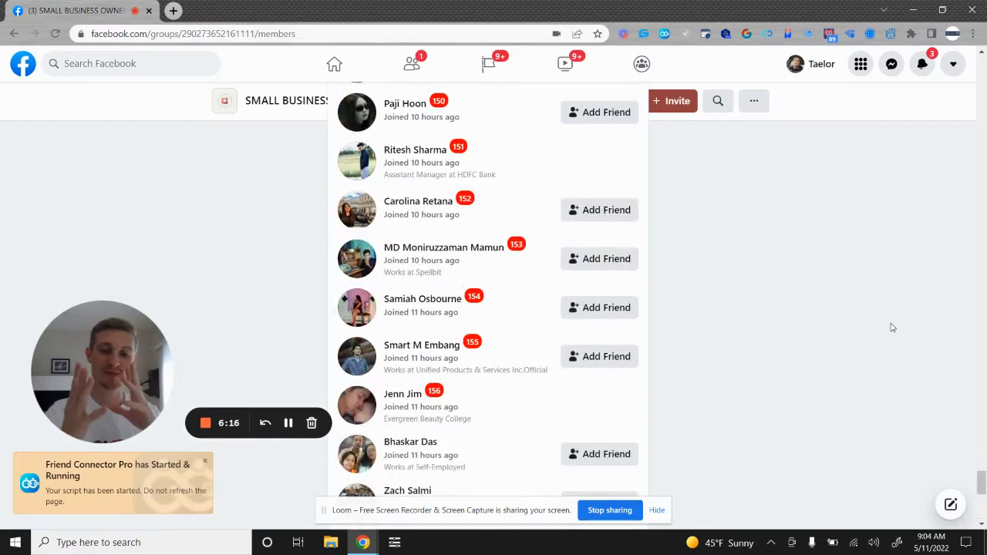
pyautogui.scroll(-3)
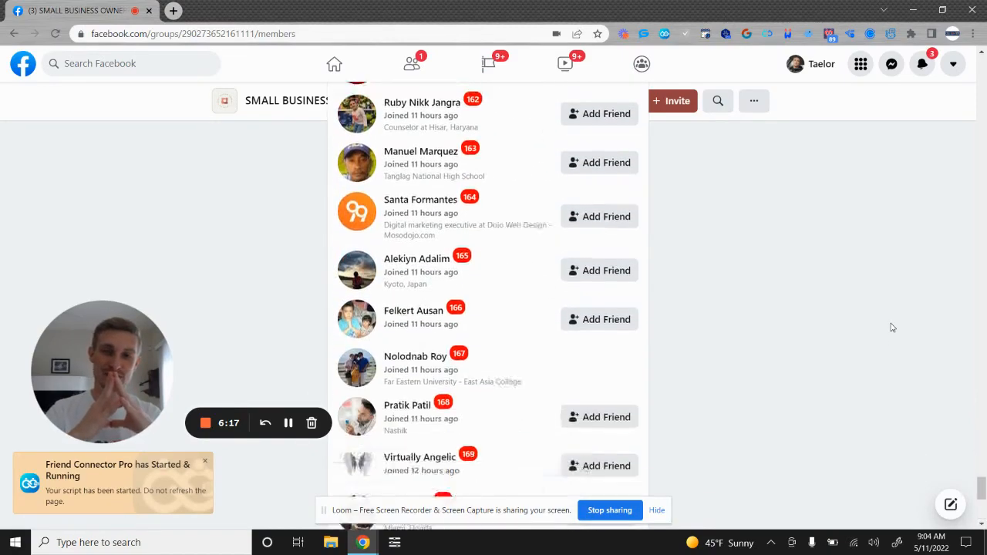
pyautogui.scroll(-3)
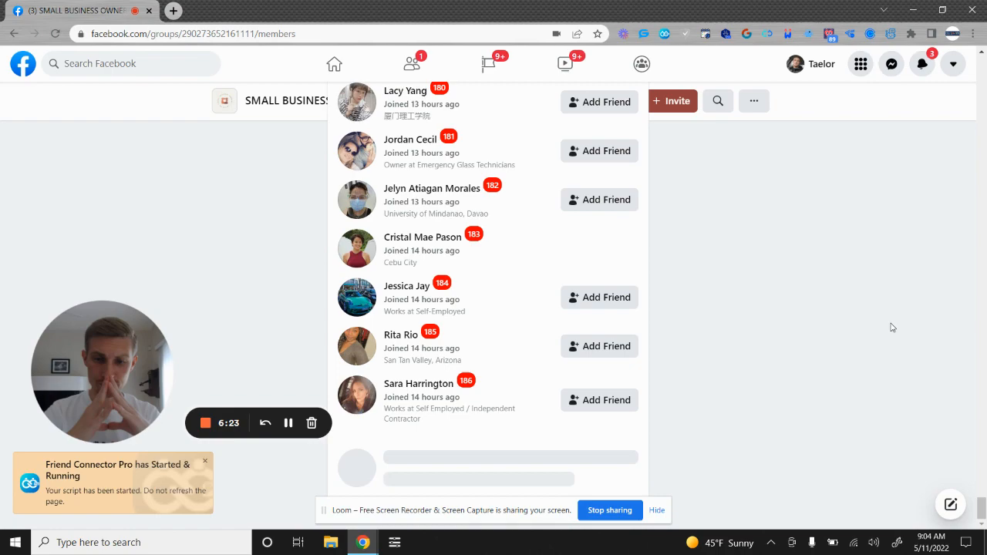
pyautogui.scroll(-3)
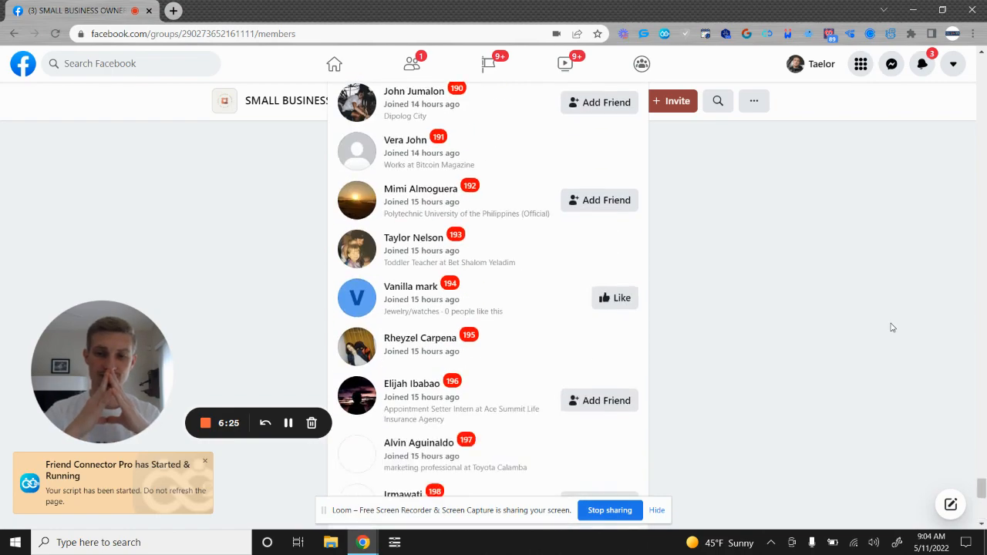
pyautogui.scroll(-3)
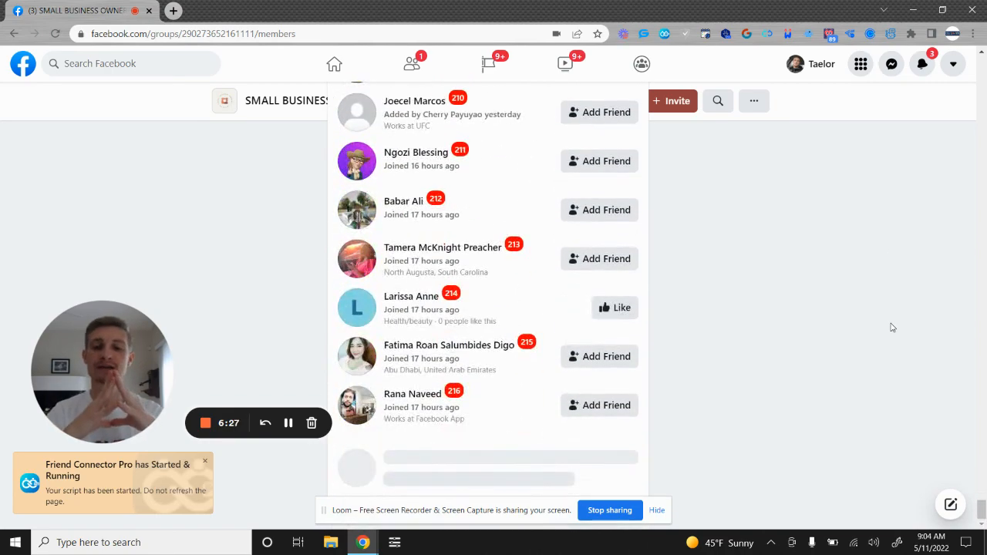
pyautogui.scroll(-3)
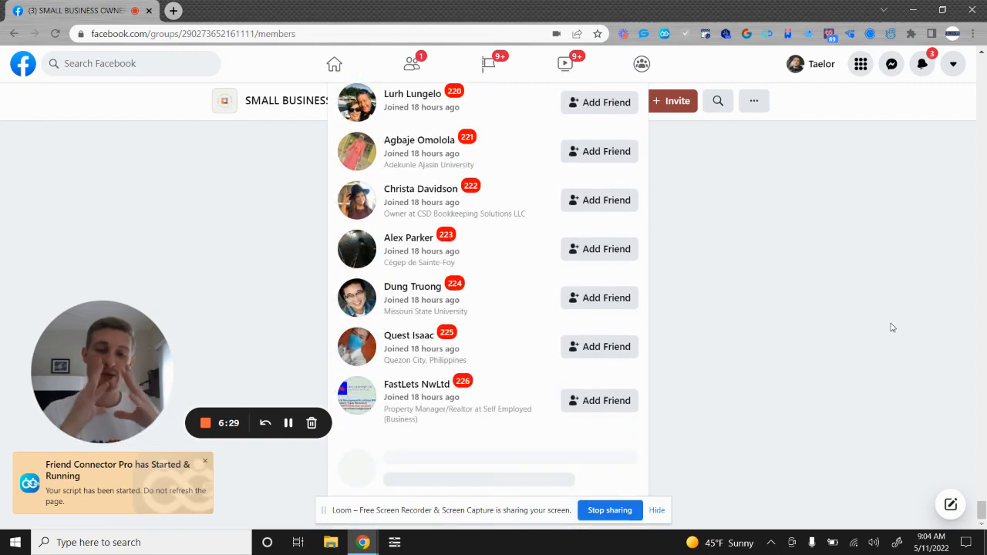
pyautogui.scroll(-3)
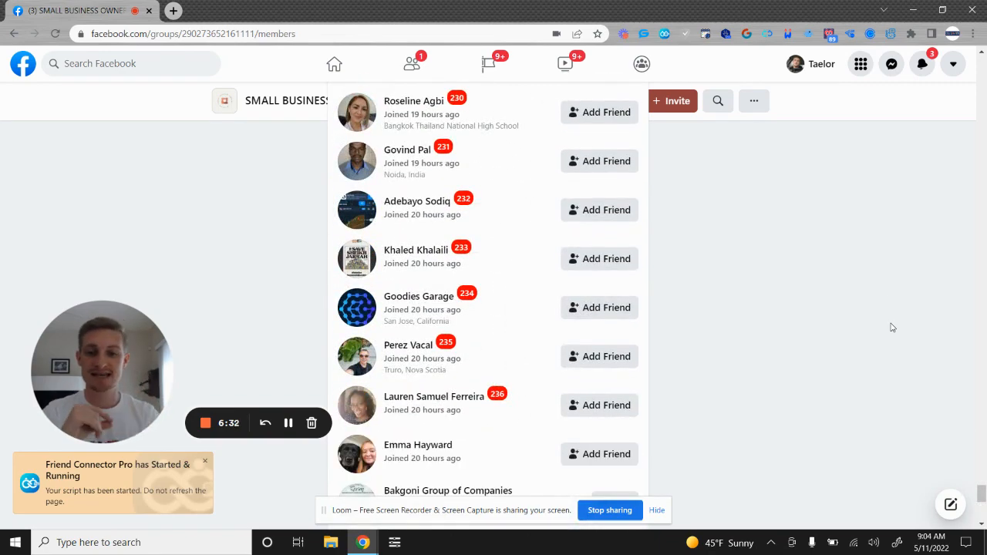
pyautogui.scroll(-3)
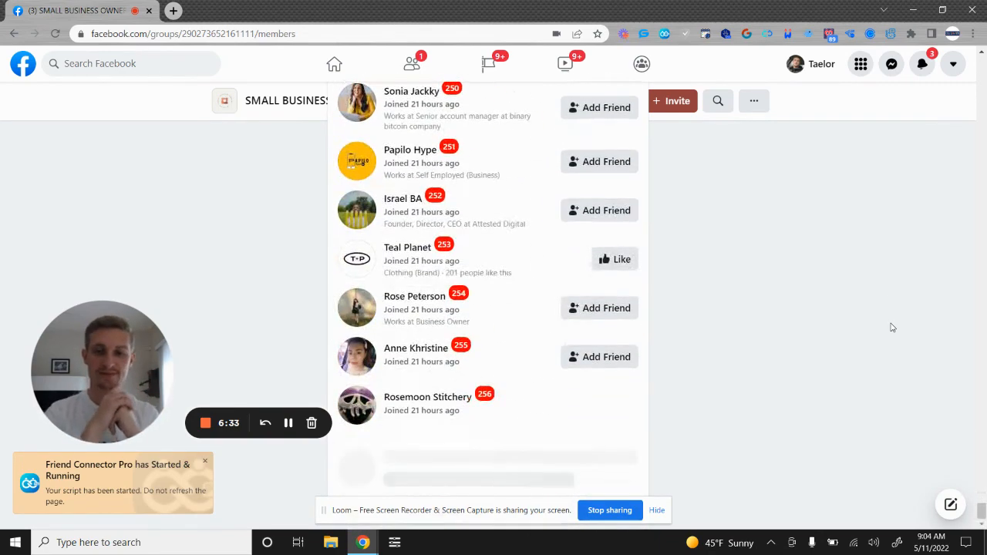
pyautogui.scroll(-3)
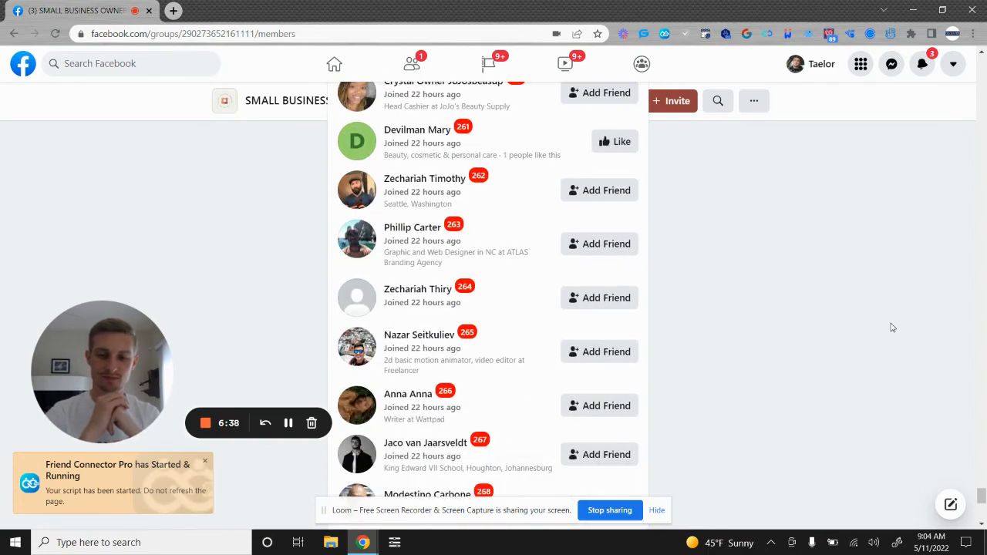
# - Keep the script running as the member list advances past member 270
pyautogui.scroll(-3)
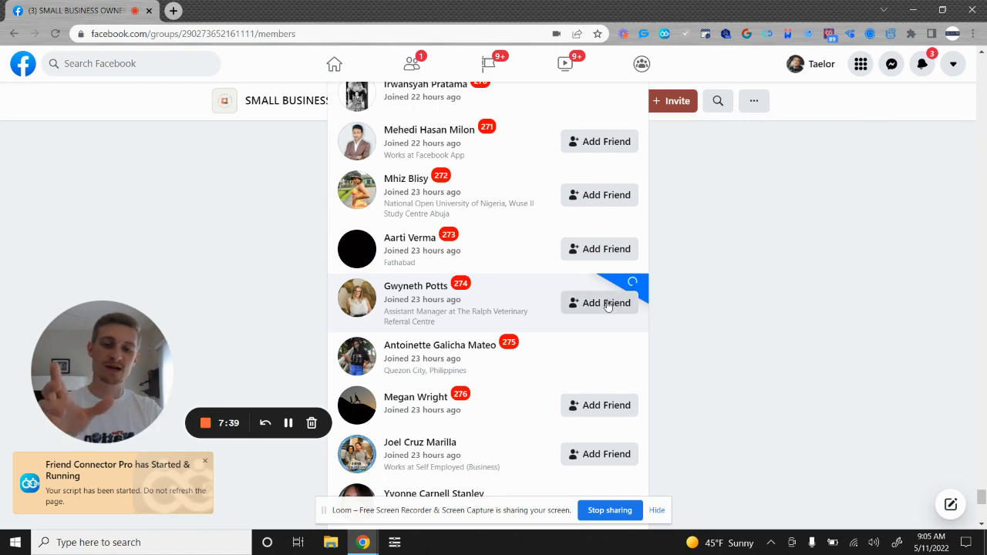
pyautogui.scroll(-3)
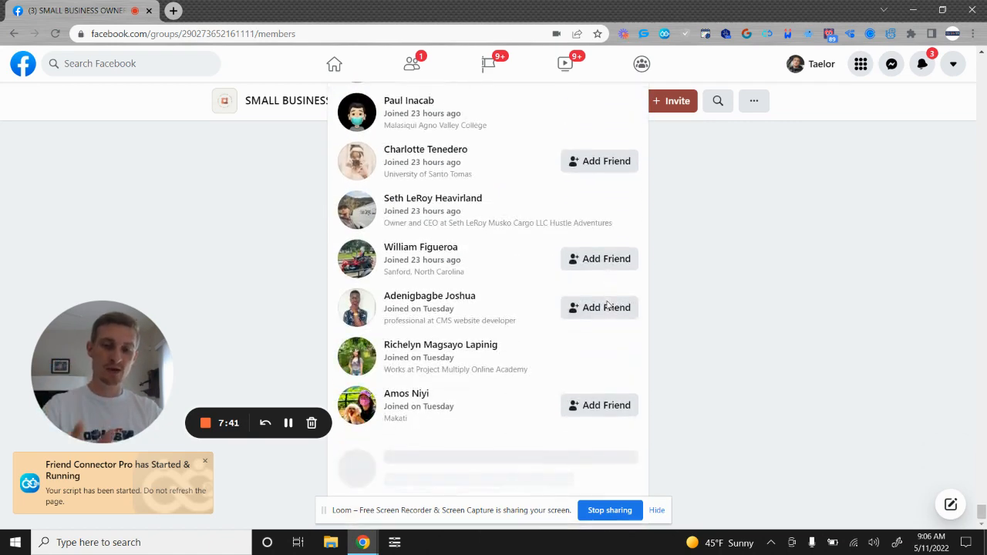
pyautogui.scroll(-3)
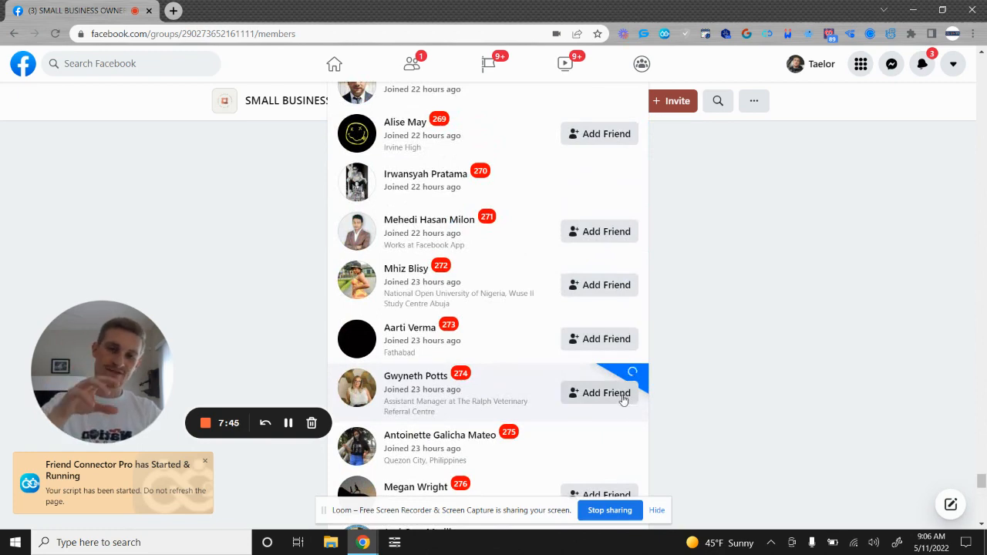
pyautogui.scroll(-3)
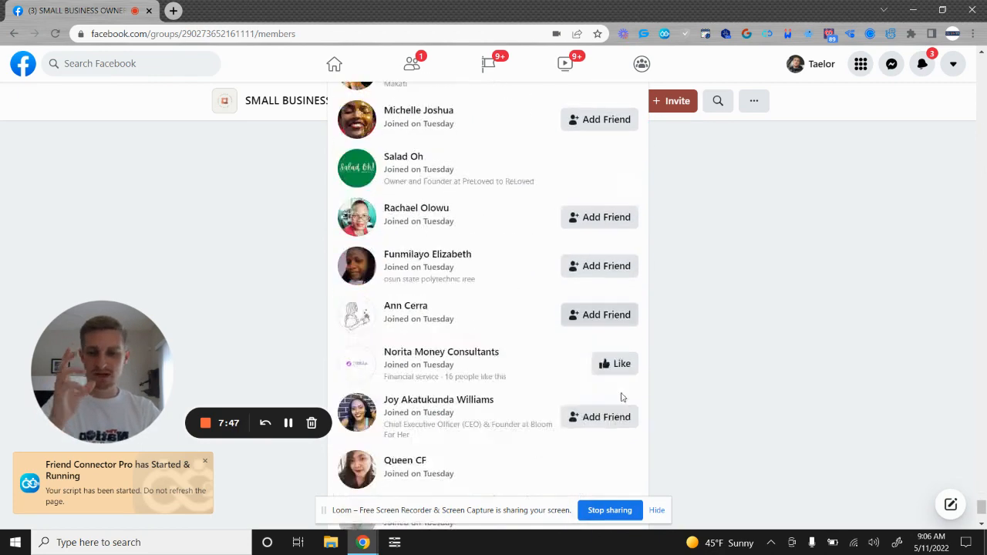
pyautogui.scroll(3)
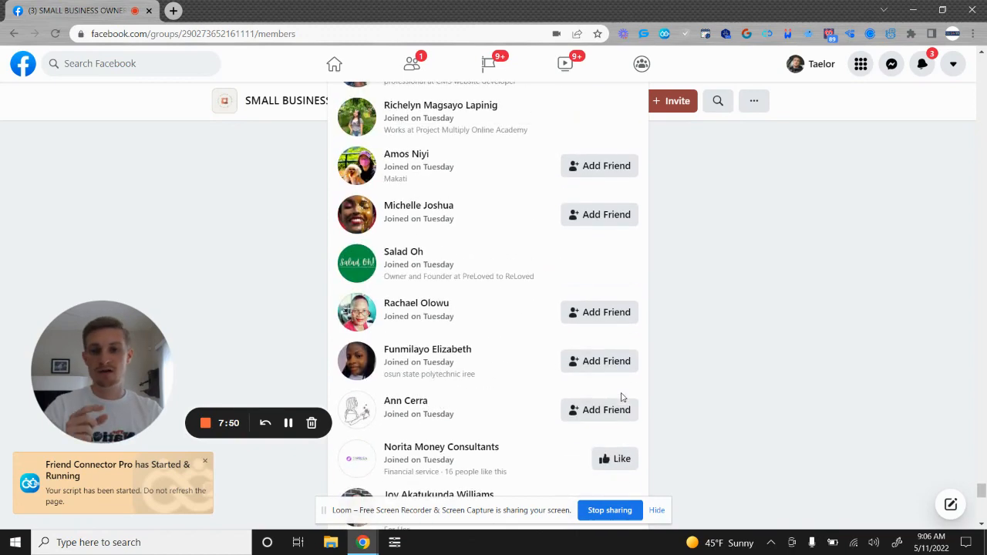
pyautogui.scroll(3)
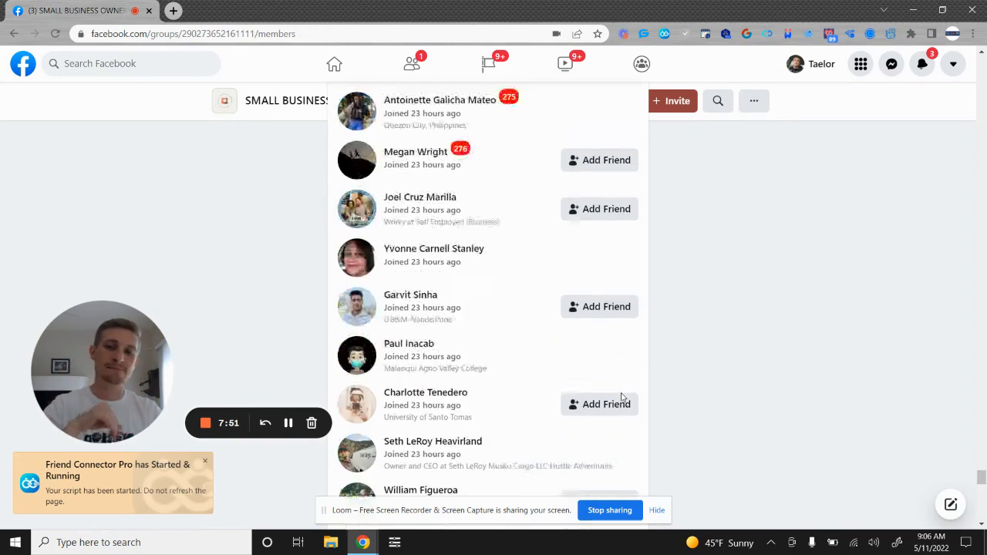
pyautogui.scroll(3)
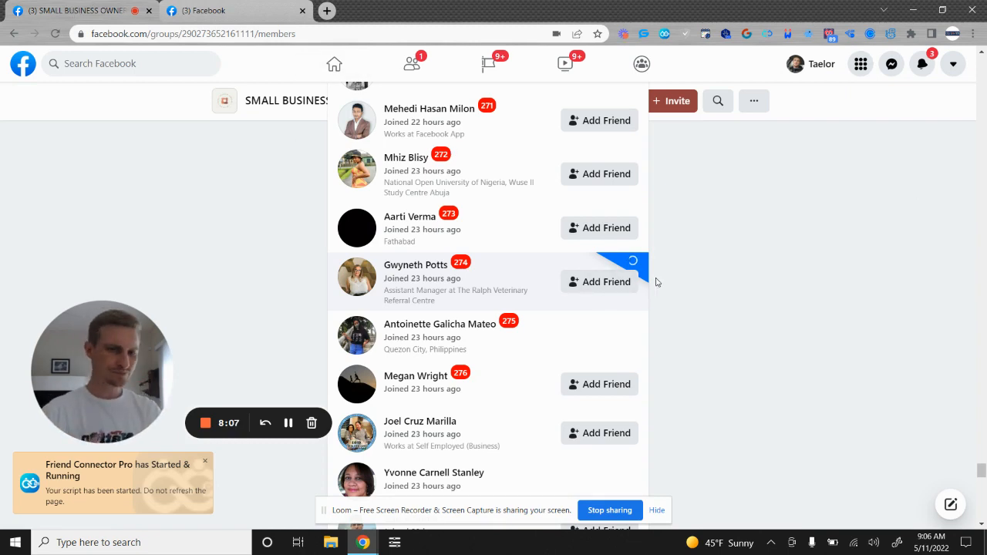
pyautogui.moveTo(683, 48)
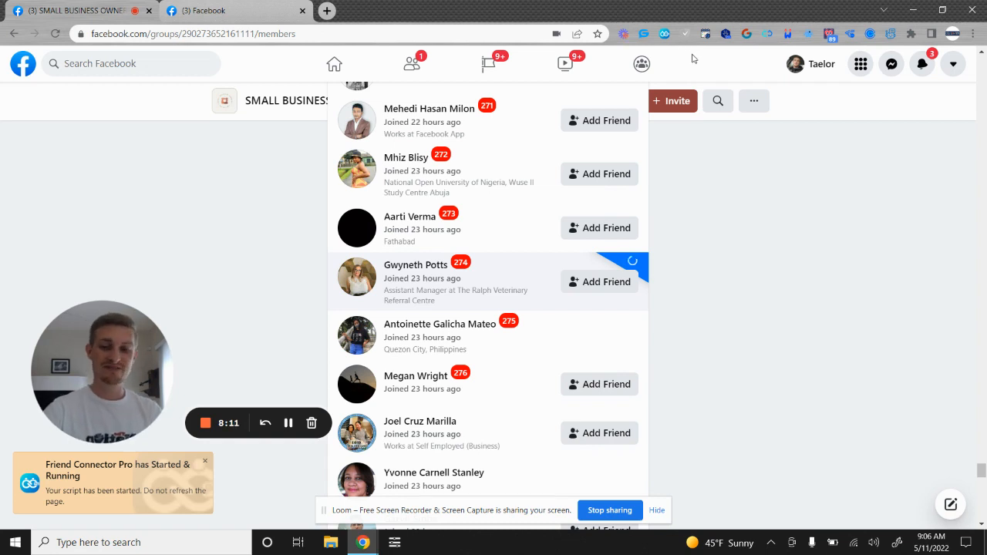
pyautogui.moveTo(665, 37)
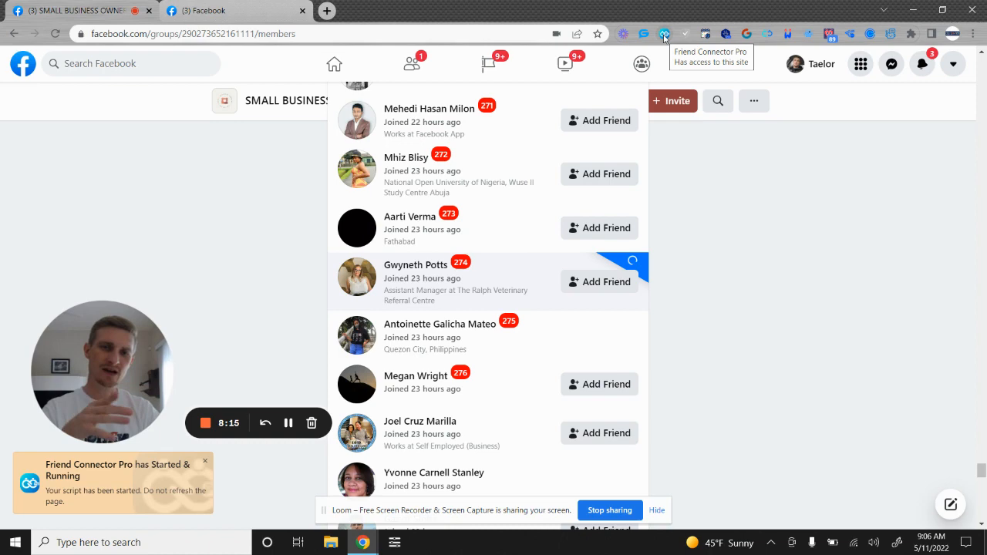
# - Reopen the Friend Connector Pro window from the toolbar while the script keeps running
pyautogui.click(665, 34)
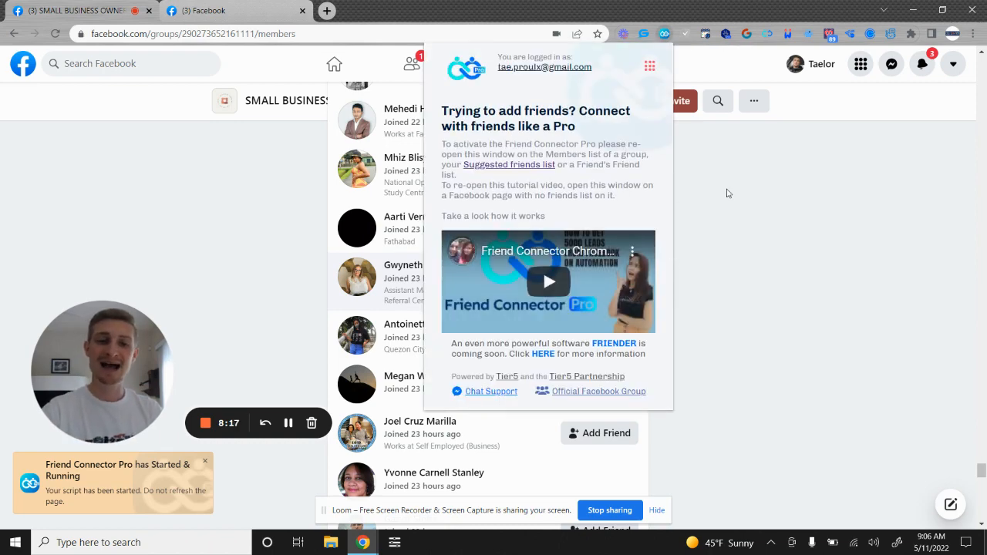